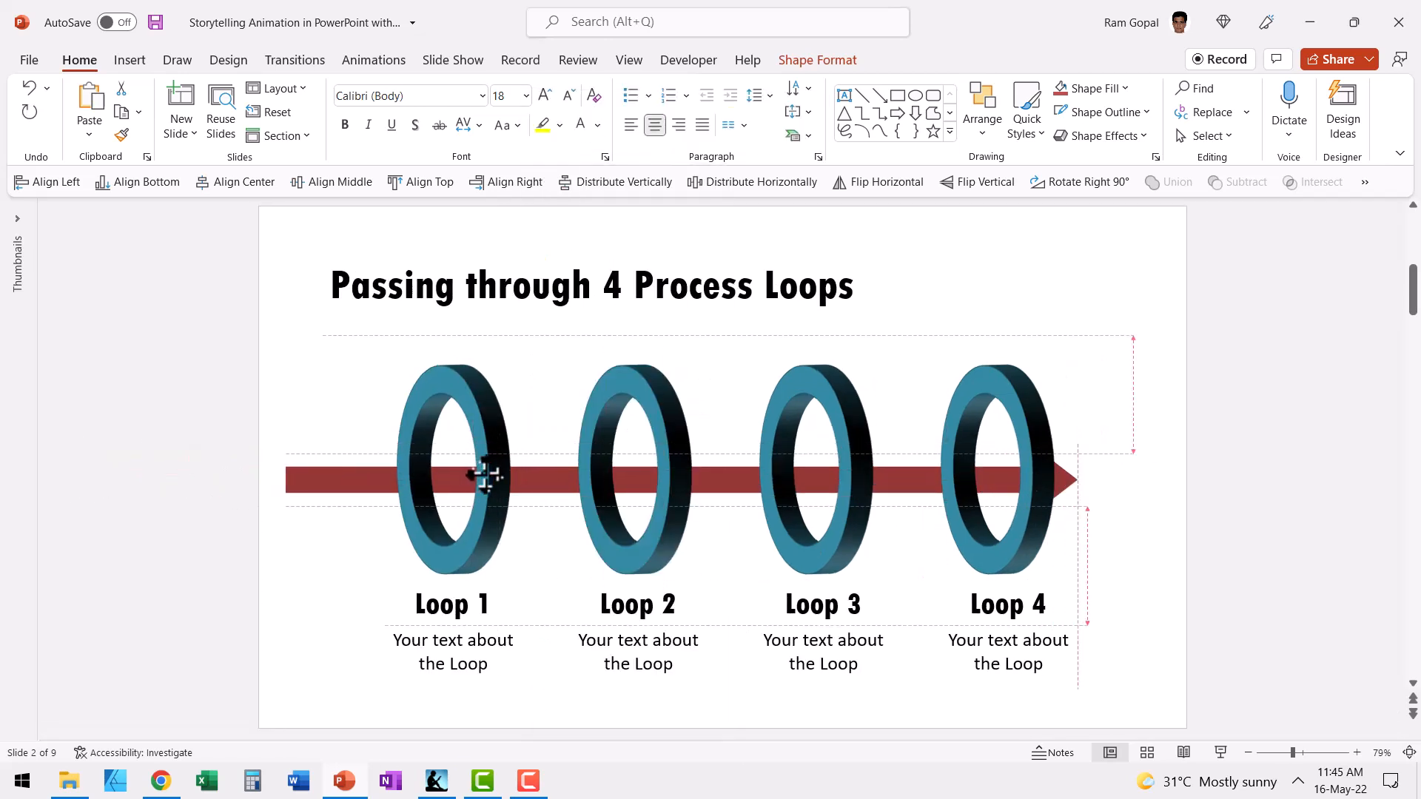
- Select the red arrow on the finished four-loop template slide
click(480, 475)
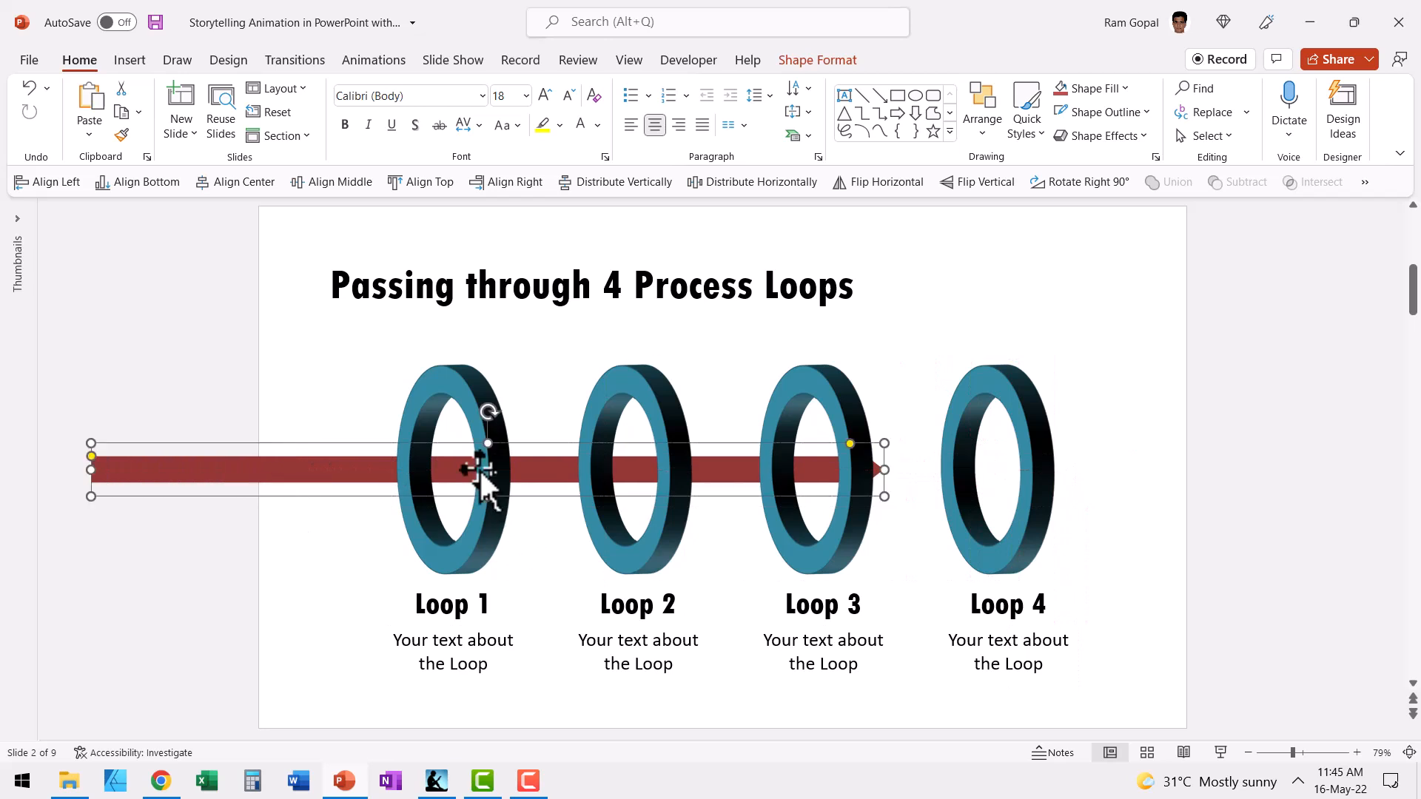
mouse_move(897, 567)
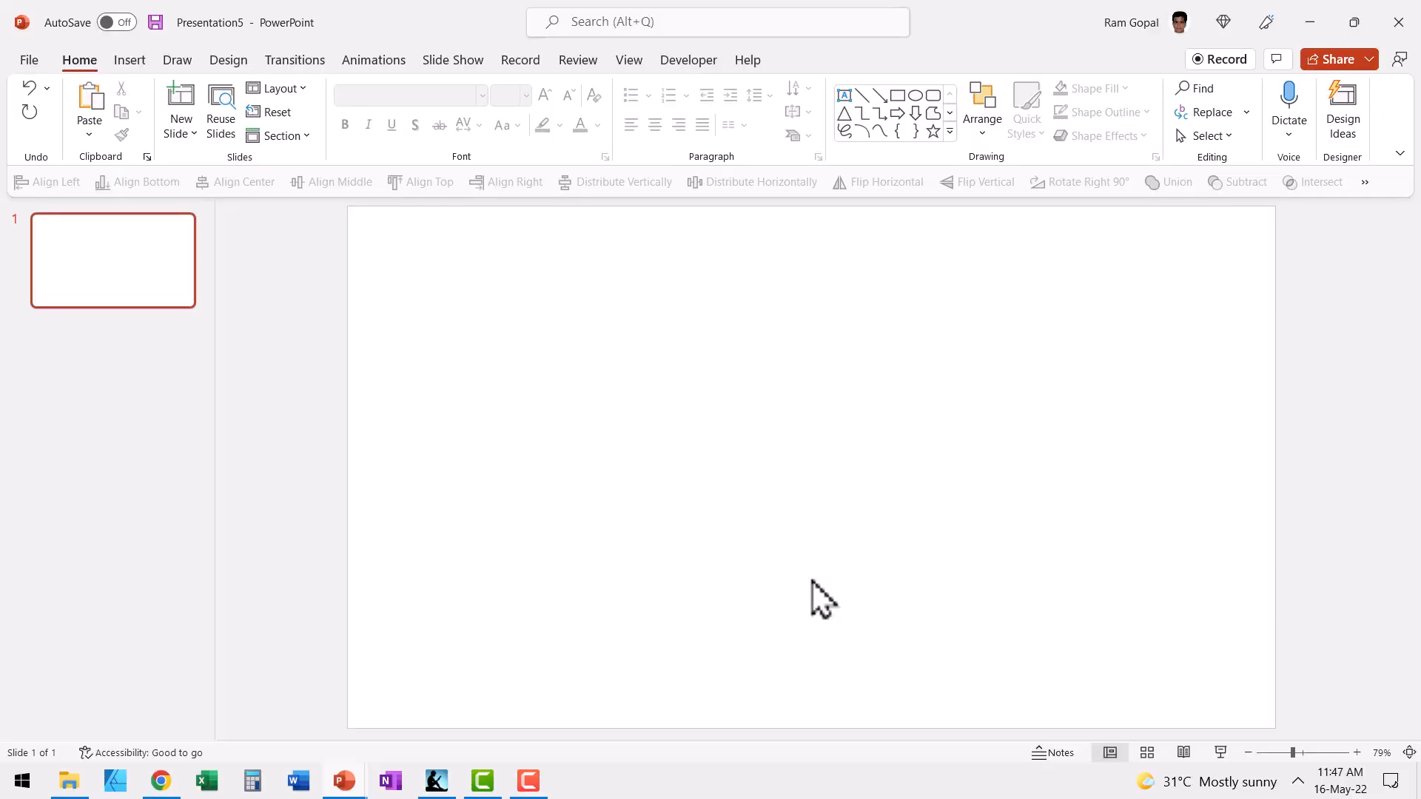
- Draw a Circle: Hollow ring from the Basic Shapes gallery onto the blank slide
click(949, 130)
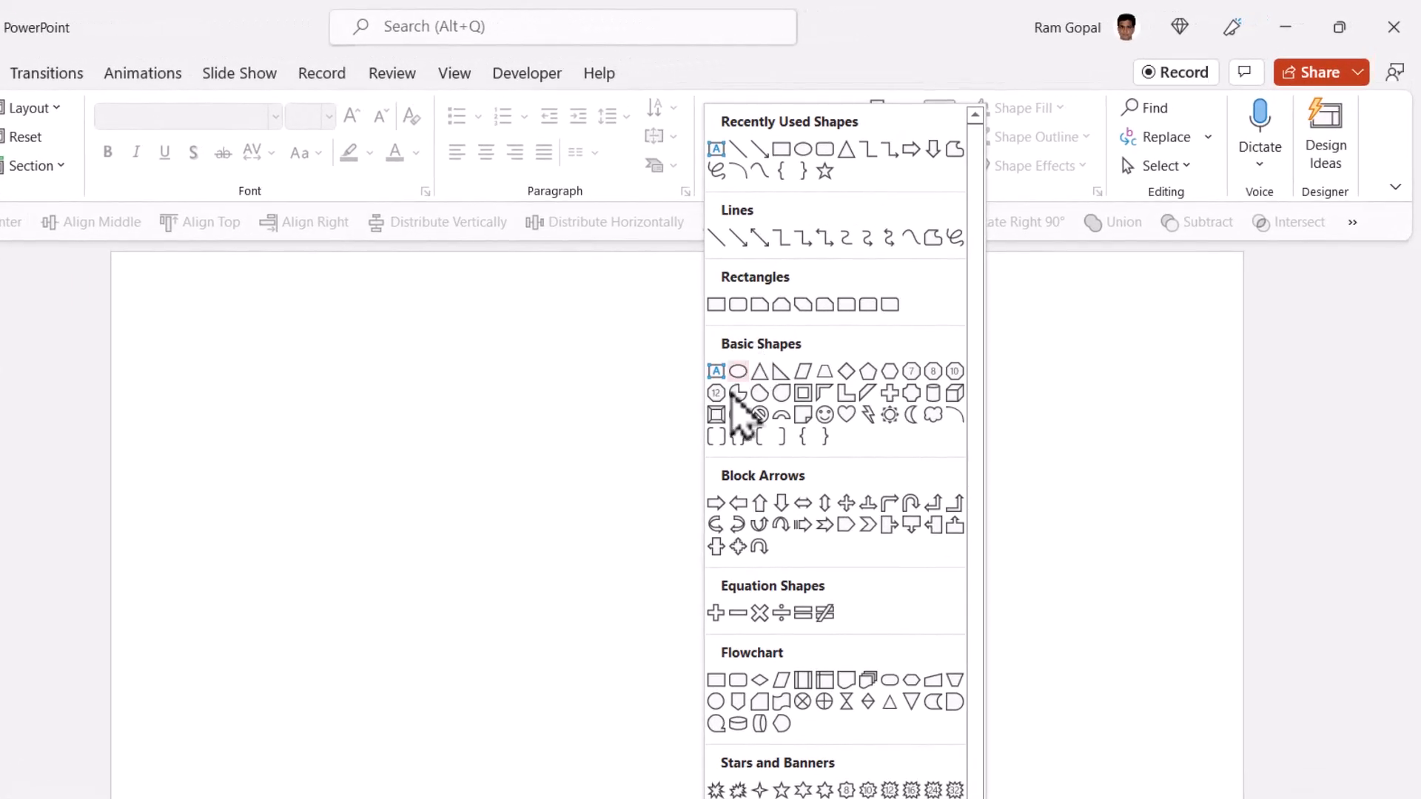
mouse_move(737, 414)
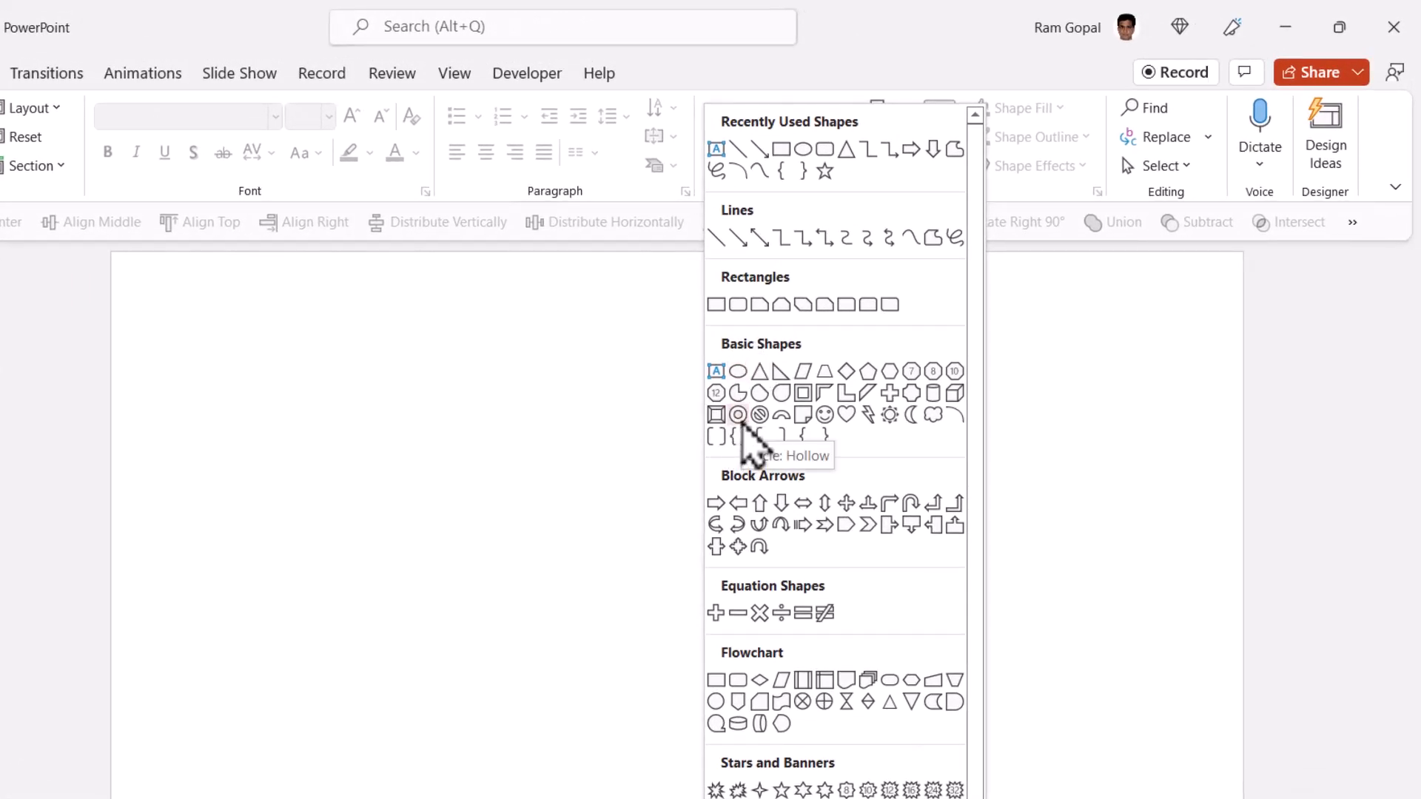
click(737, 415)
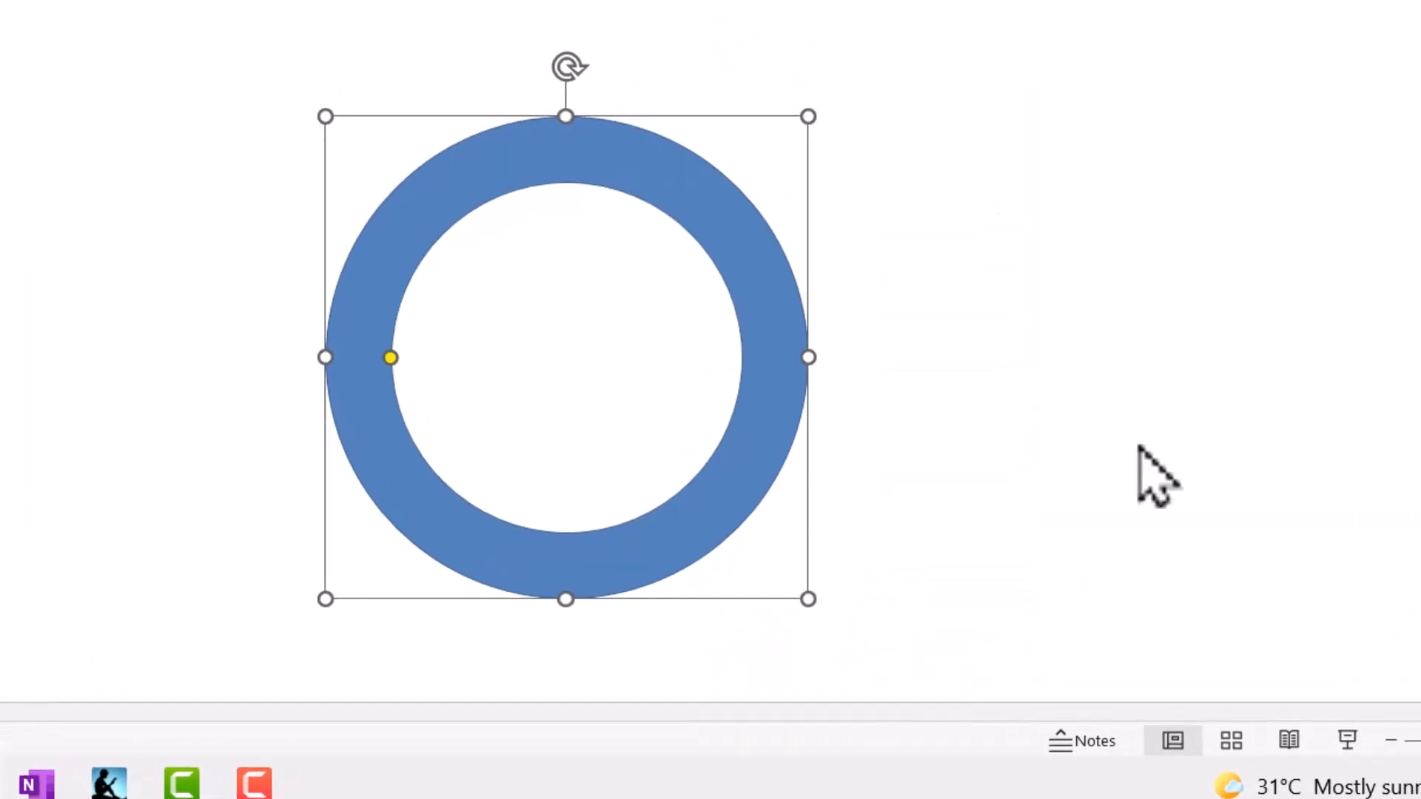
- Apply an off-axis Parallel 3-D rotation to the ring and set its depth to 25 pt
click(1132, 118)
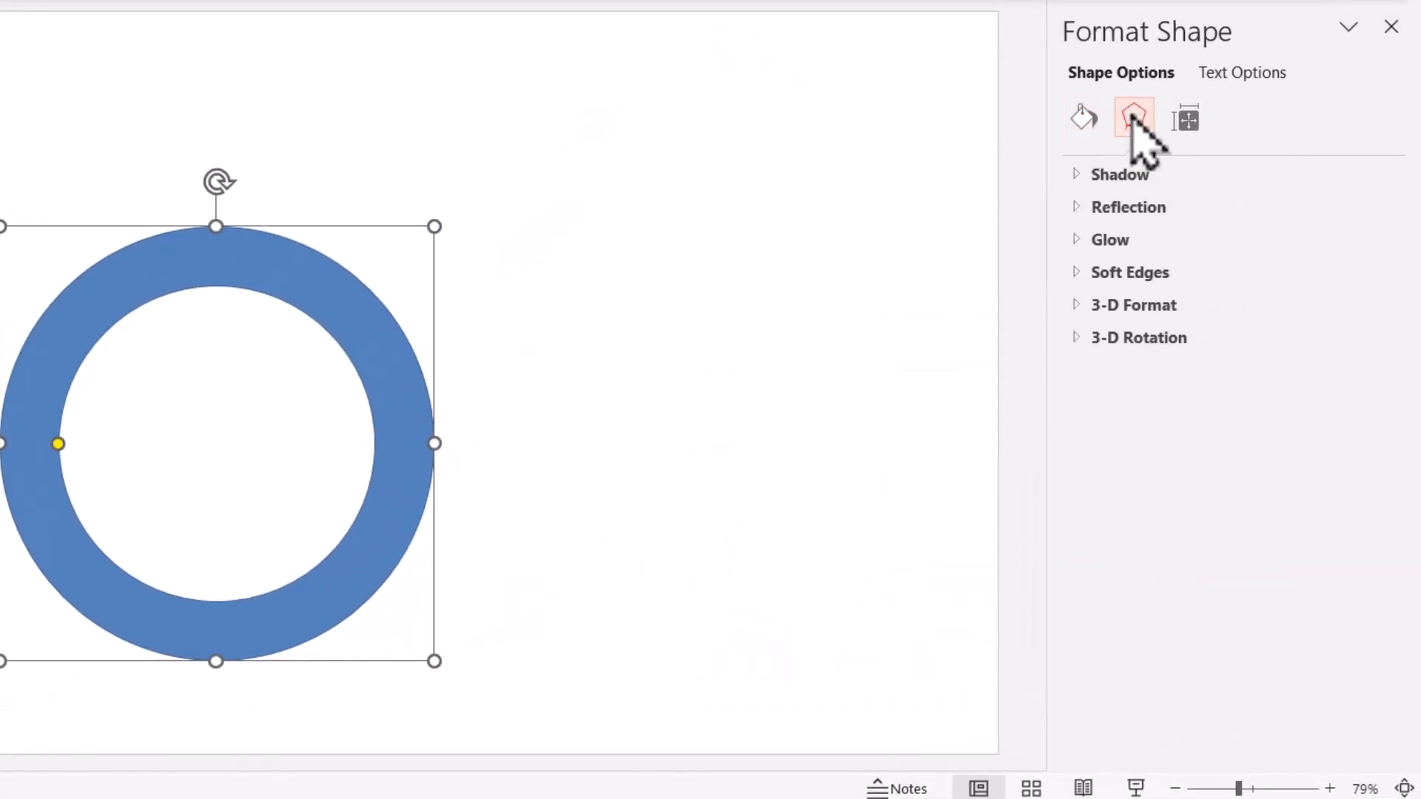
click(1138, 337)
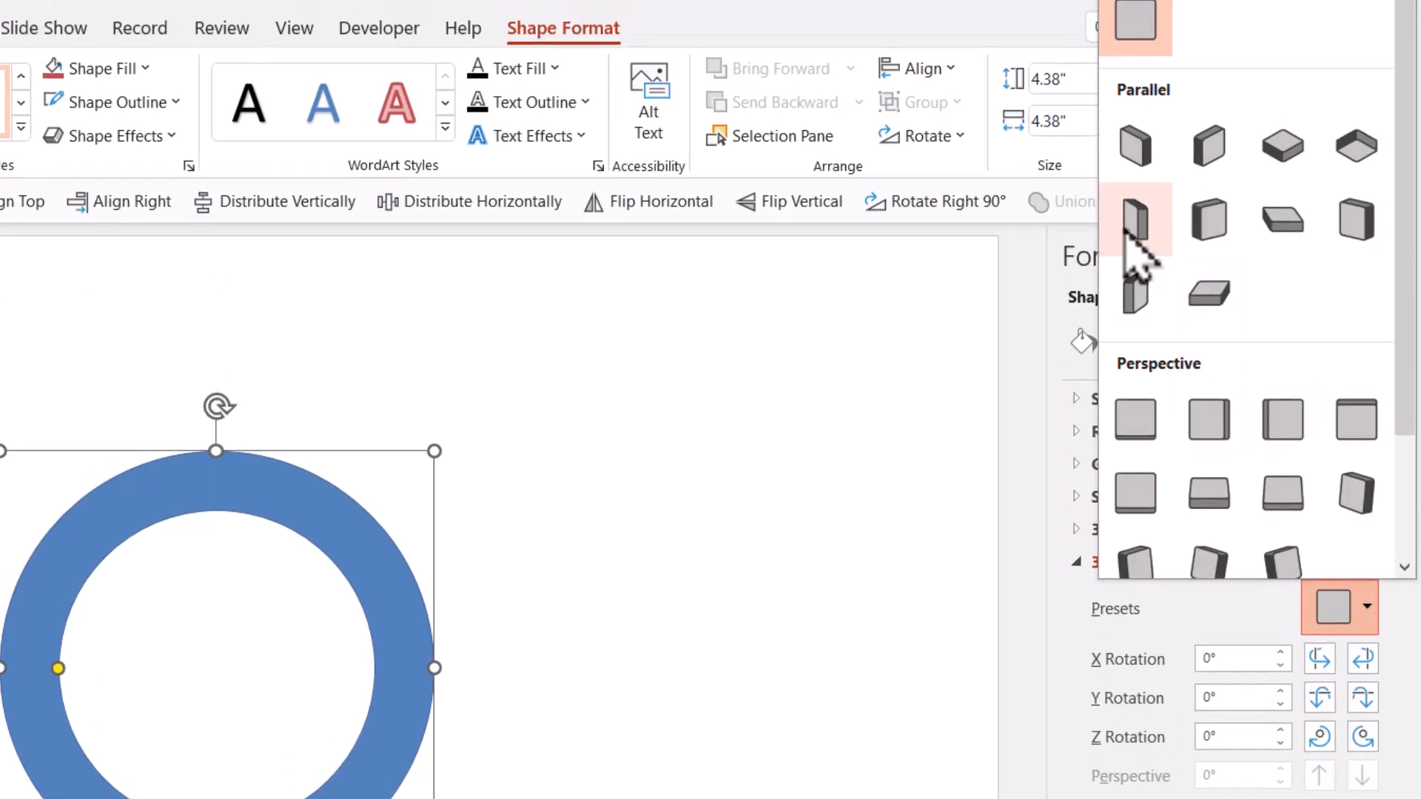
mouse_move(1136, 235)
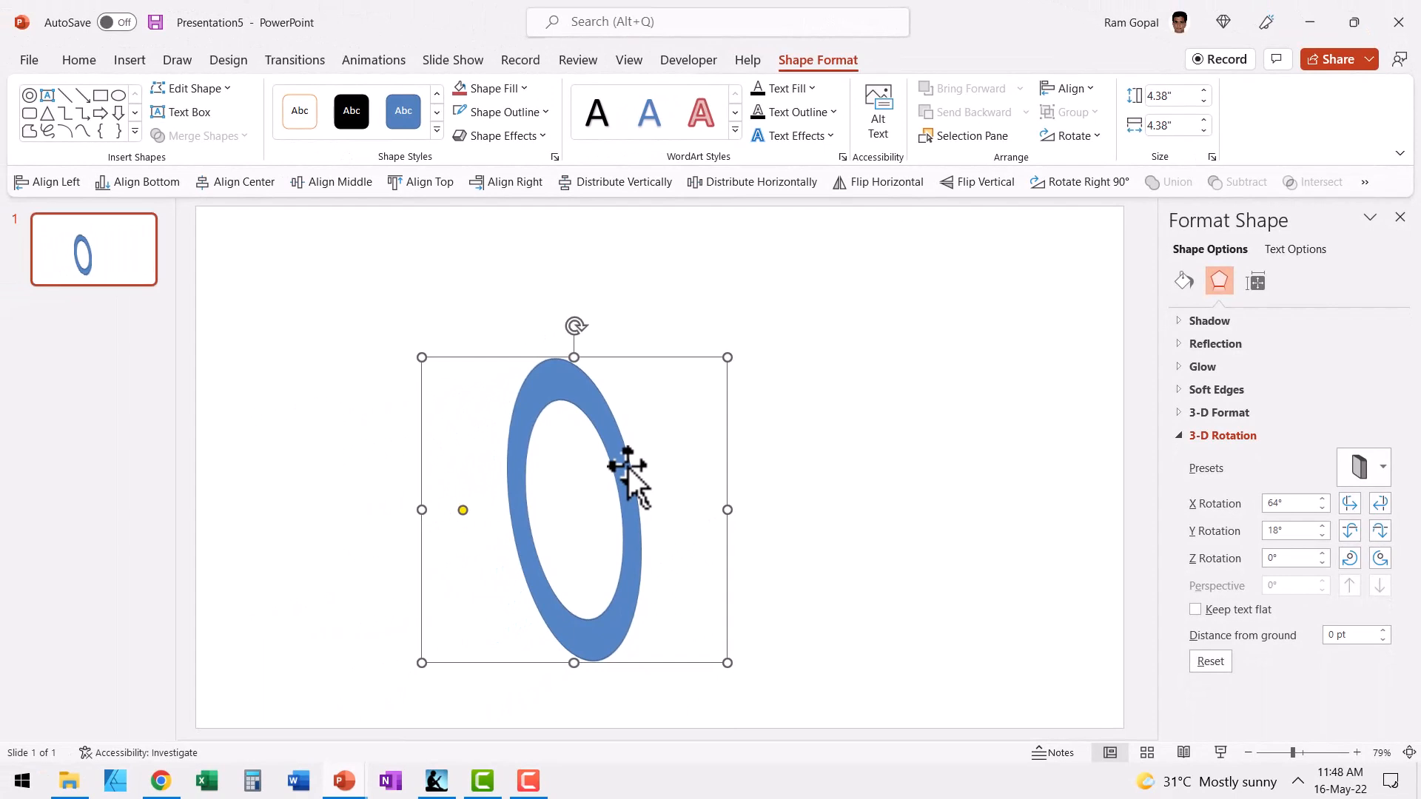
click(1218, 412)
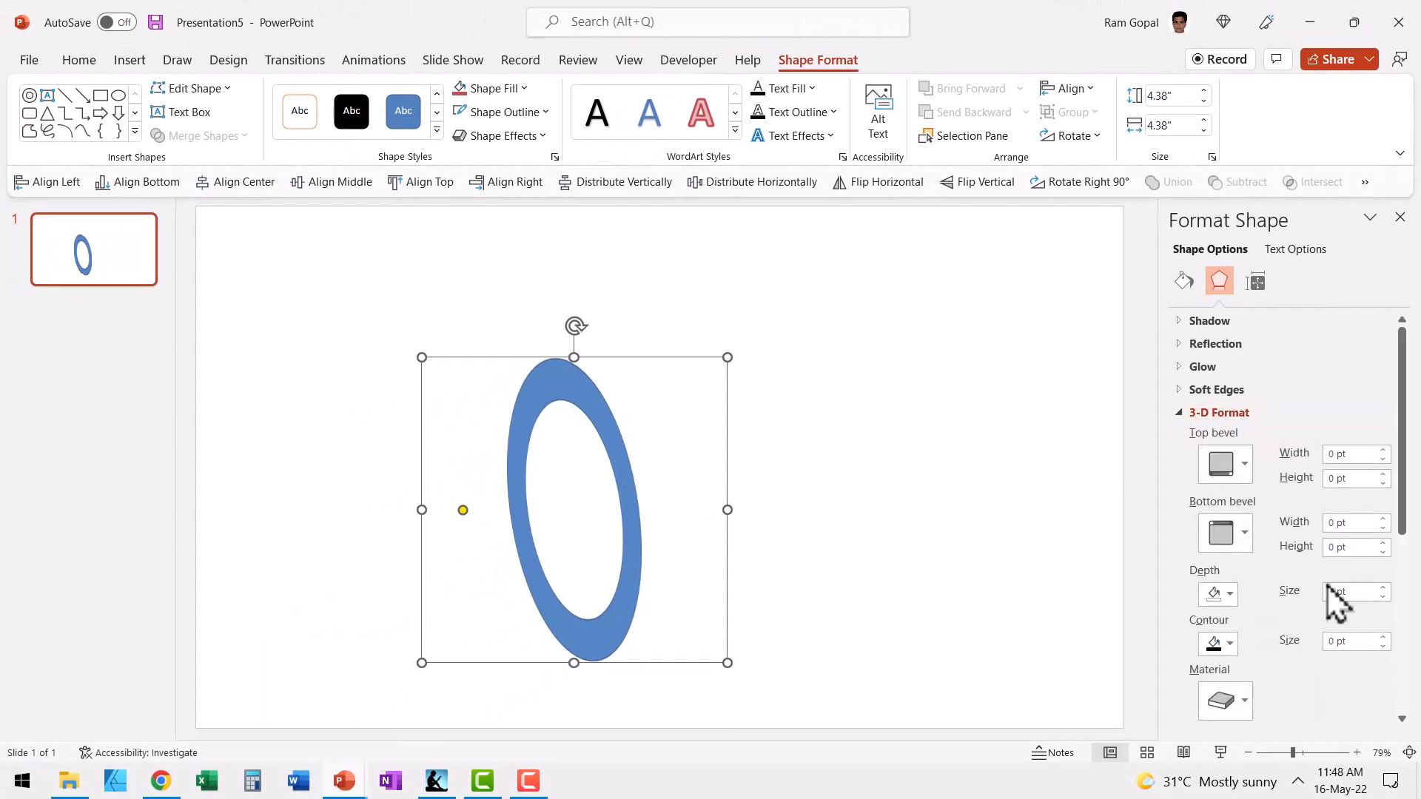
click(1345, 592)
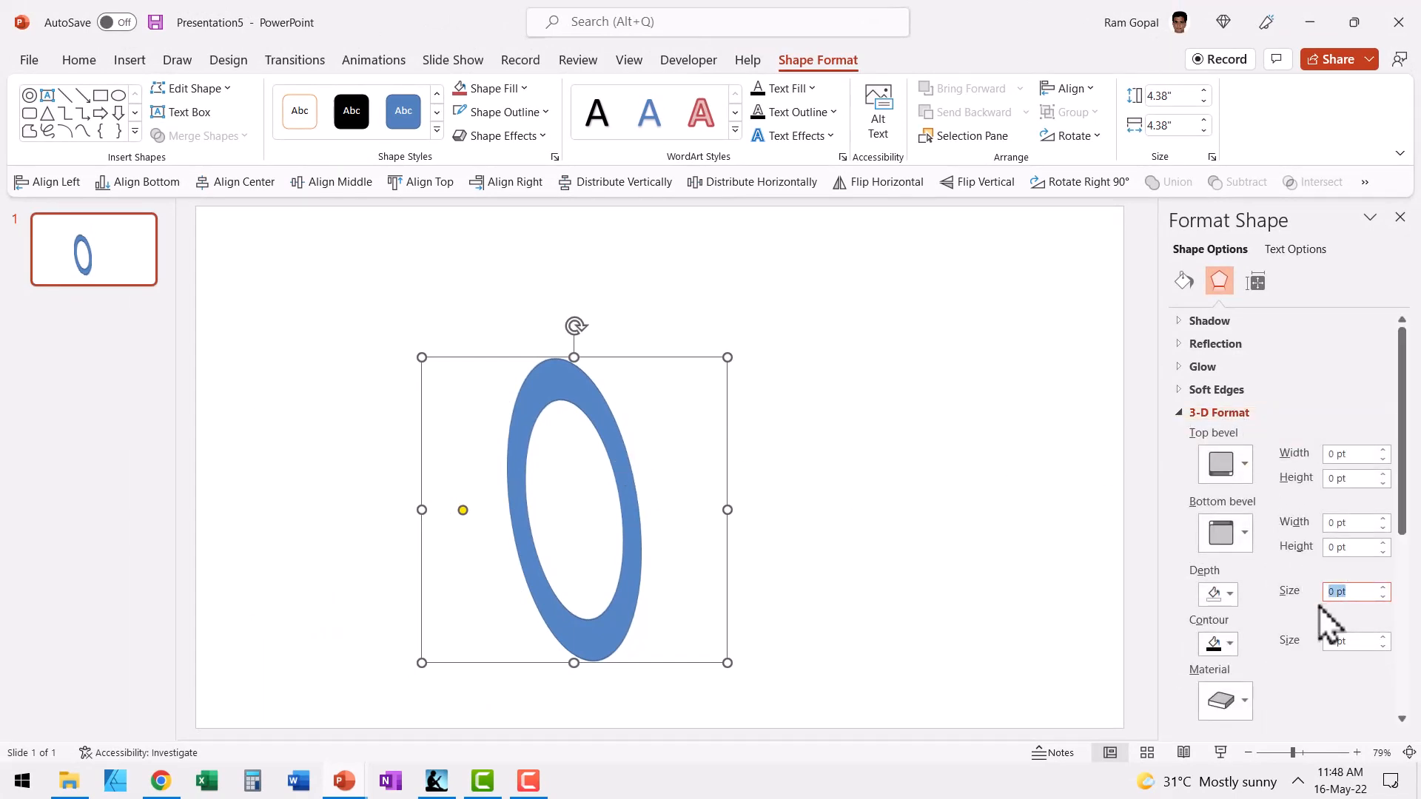
text(25)
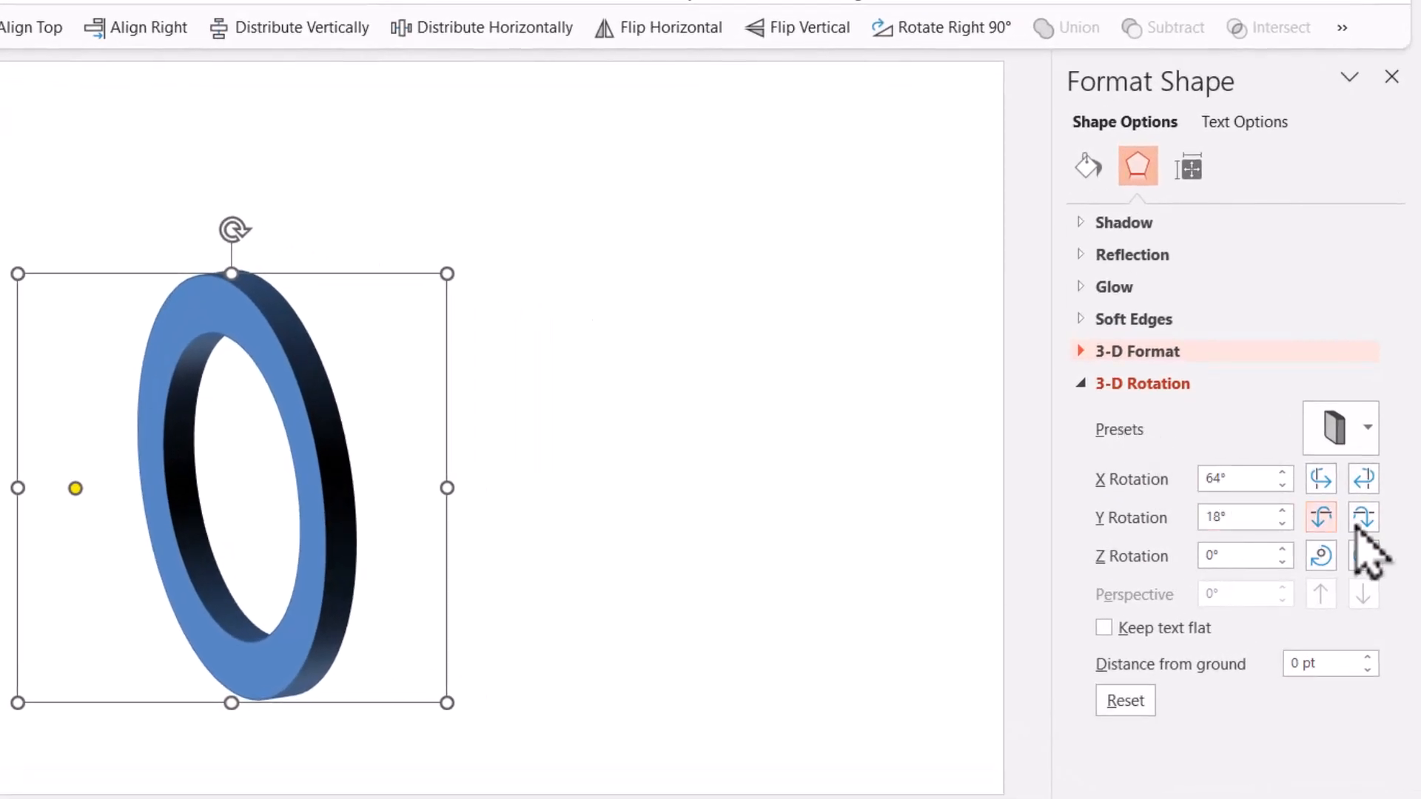
- Nudge the 3-D rotation to about X 64° and Y 3° so the hoop stands nearly upright
click(1364, 478)
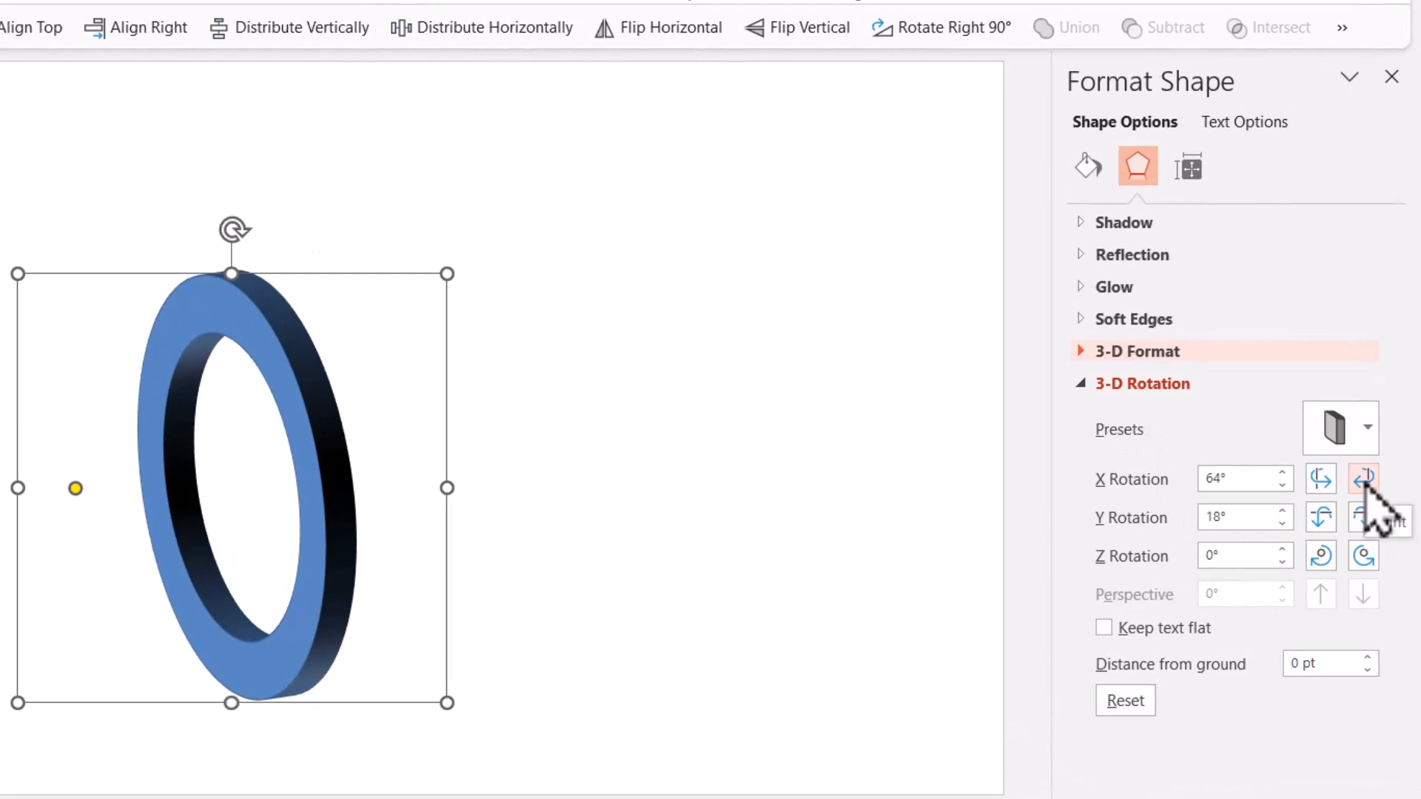
click(1362, 478)
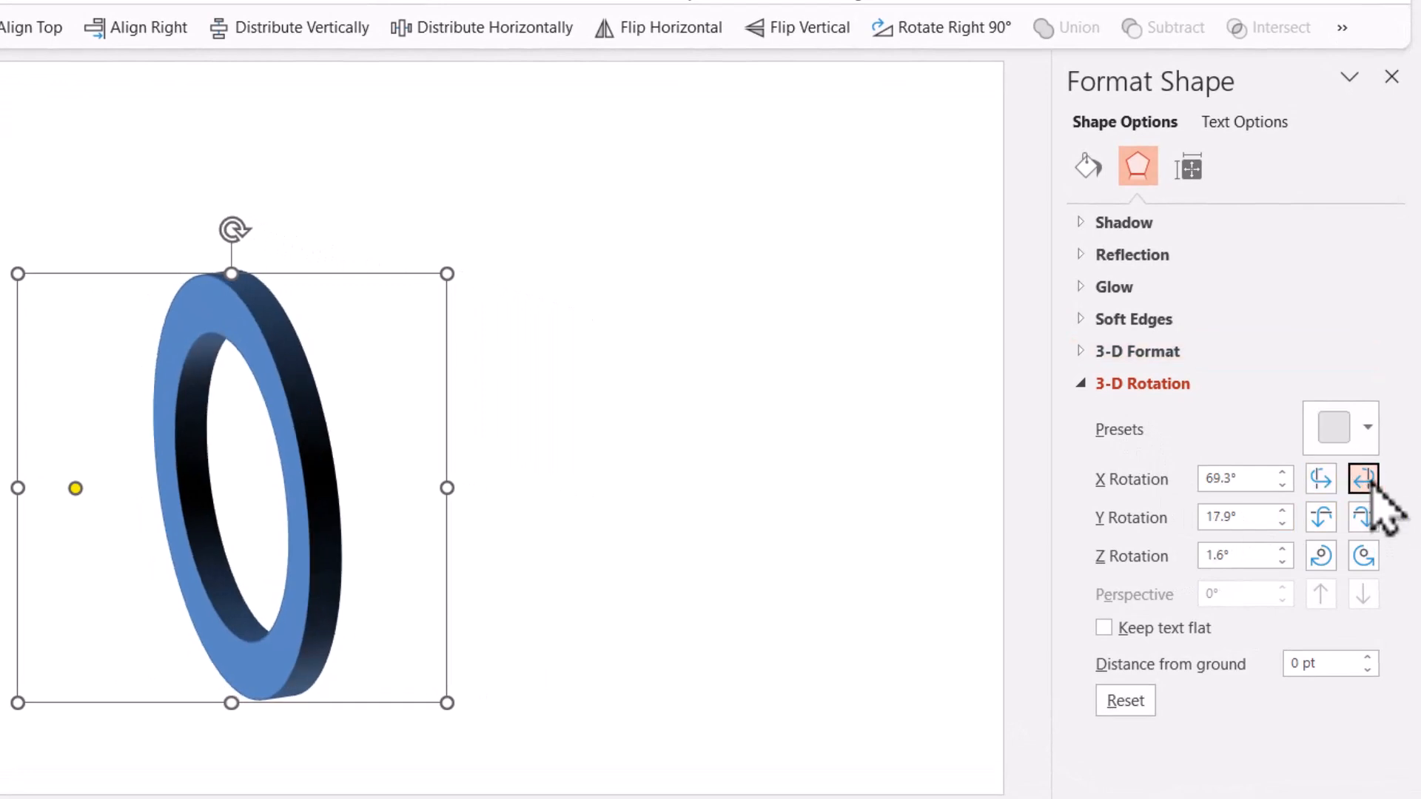
click(1363, 478)
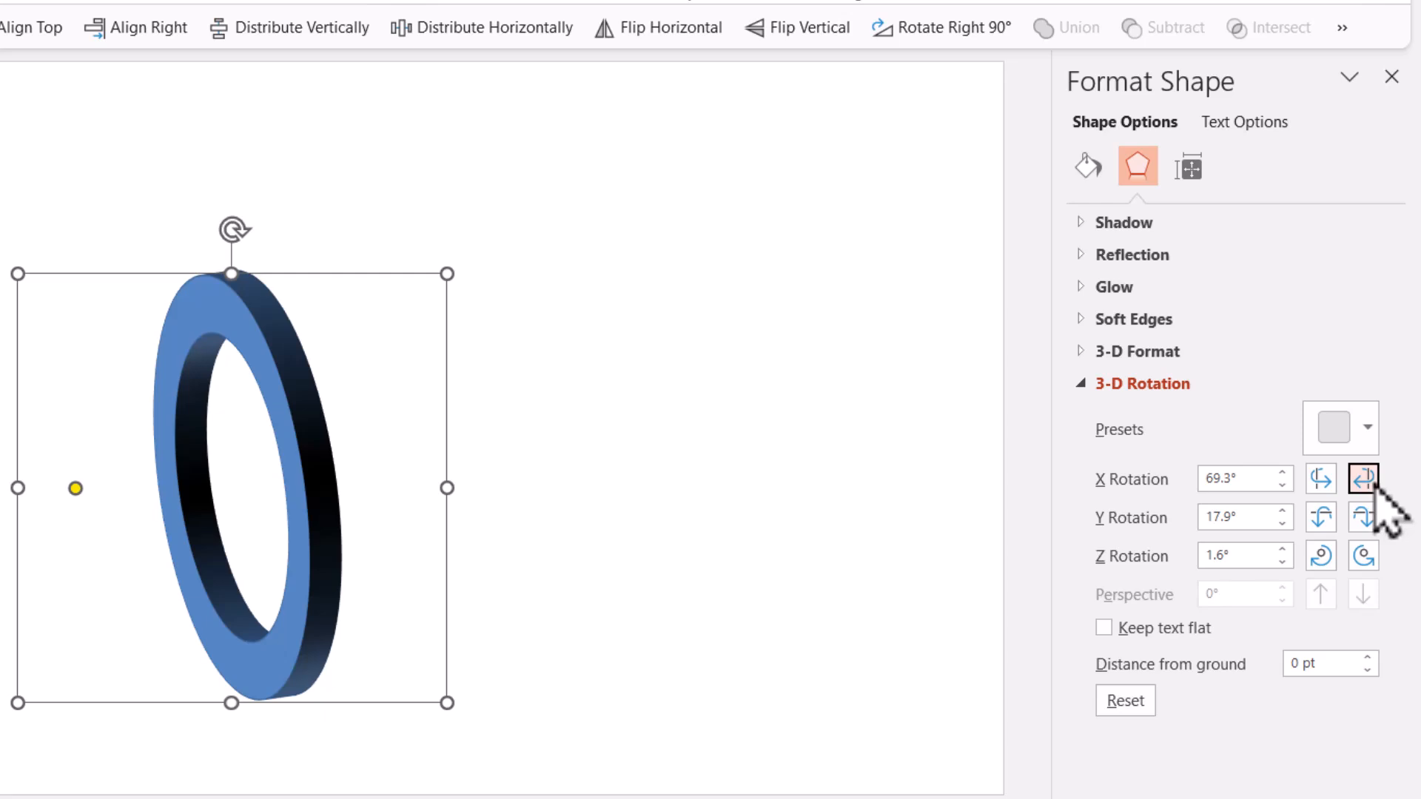
click(1363, 517)
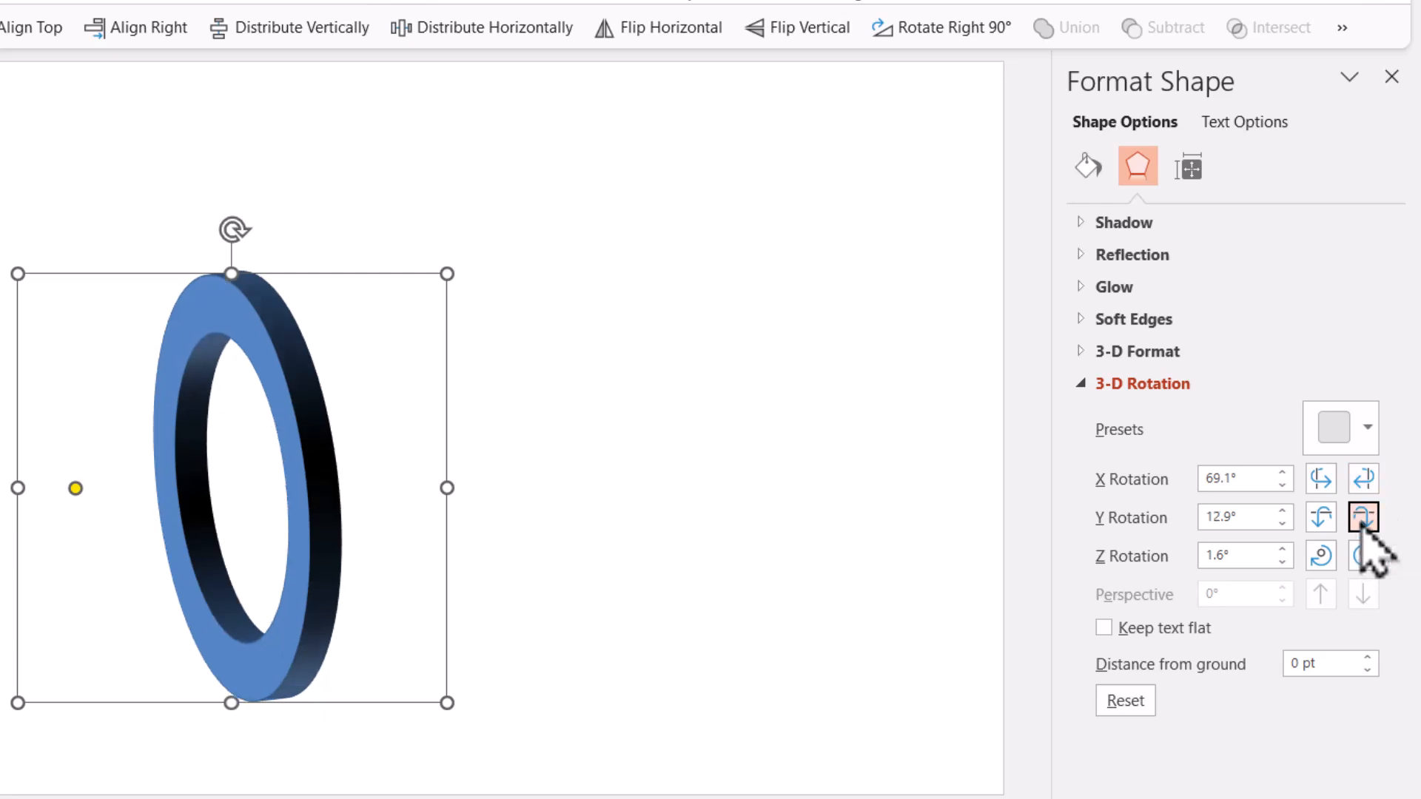
click(1363, 518)
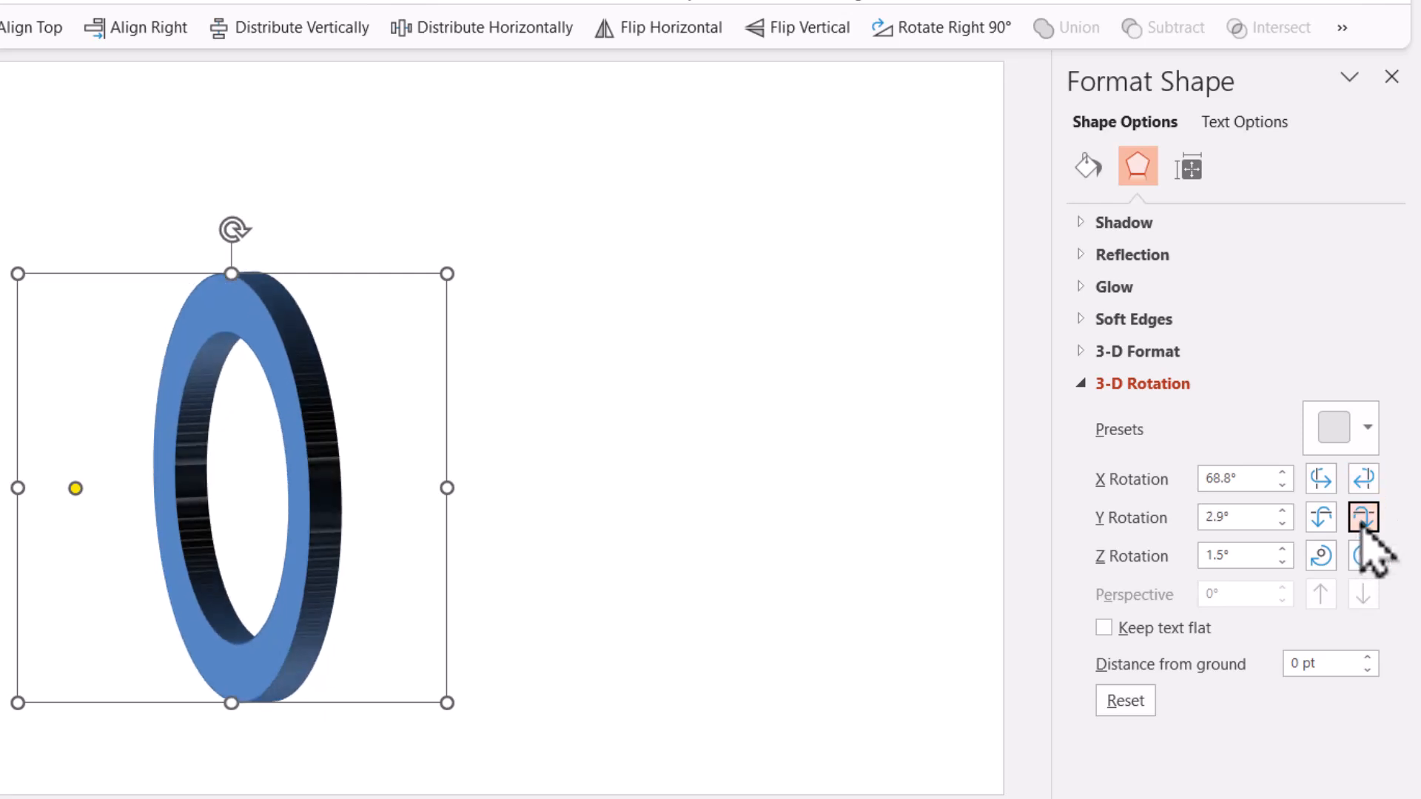
click(1363, 517)
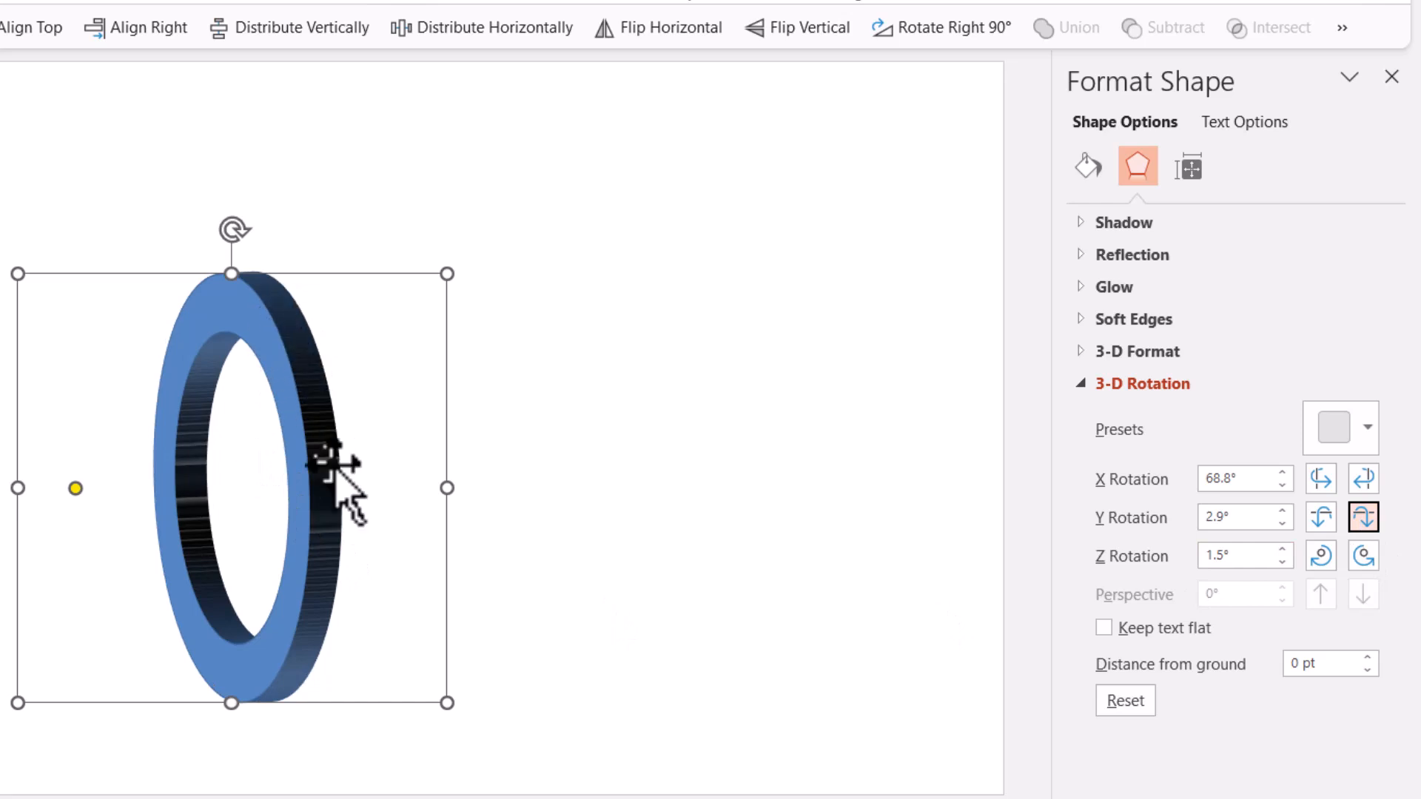
click(507, 111)
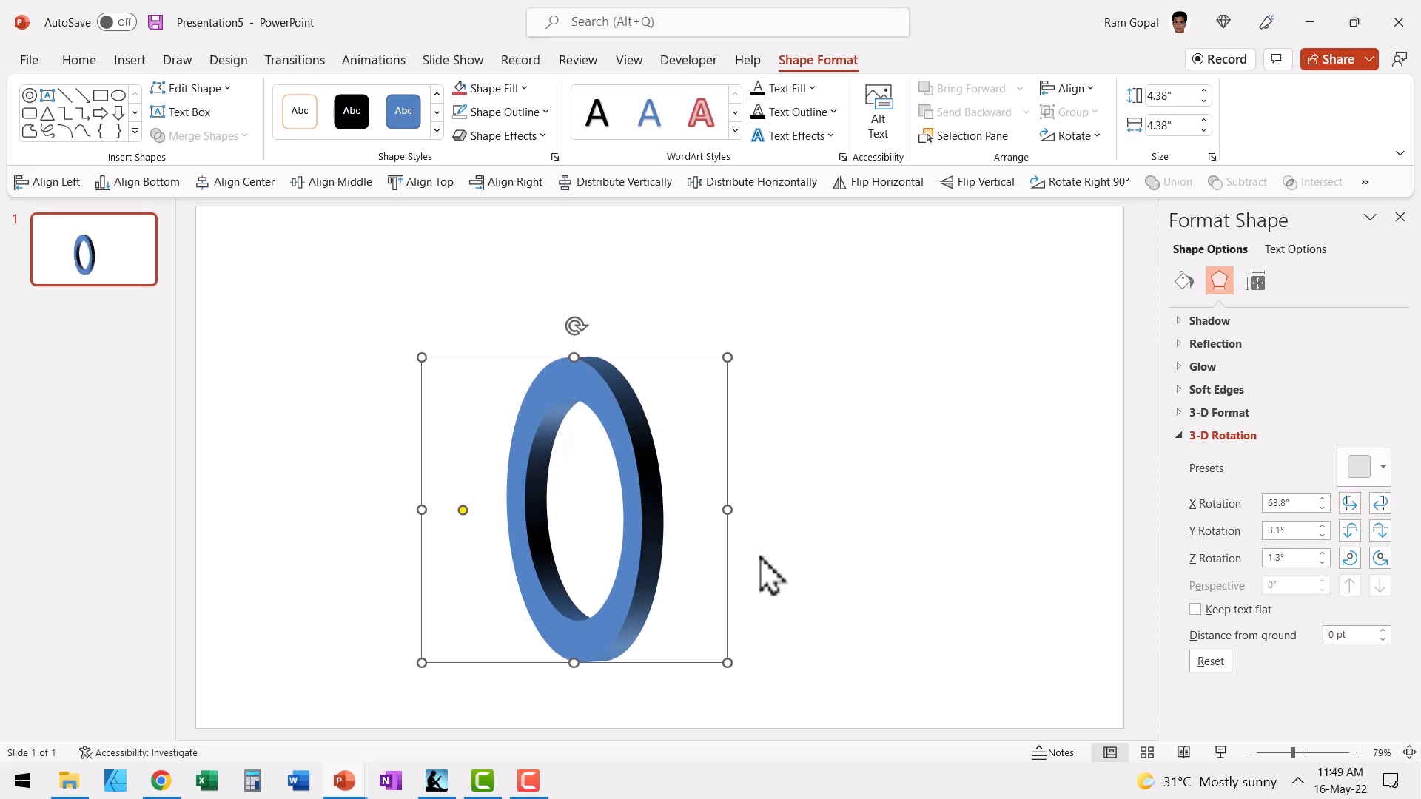
mouse_move(648, 466)
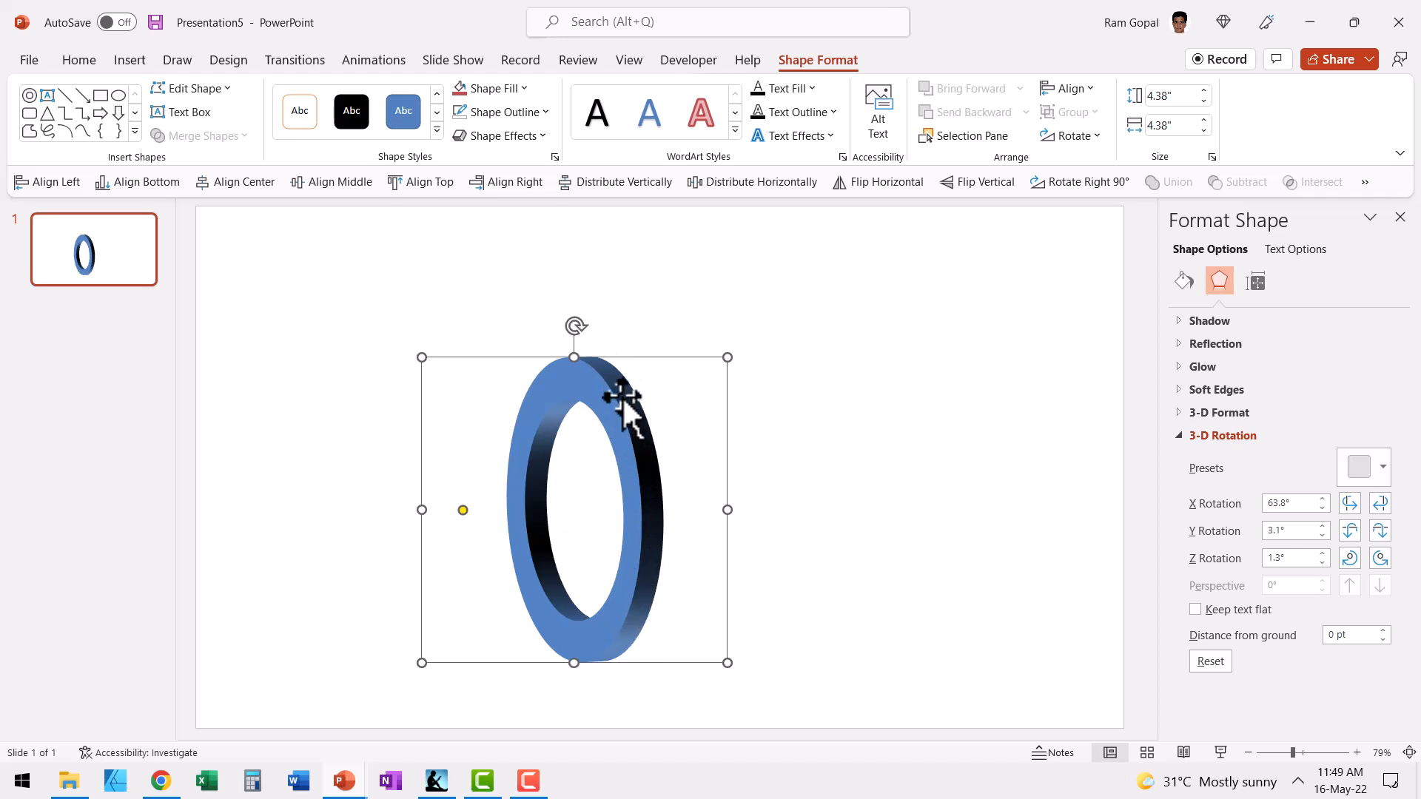
- Leave the outline colour unchanged and give the ring's 3-D depth an orange colour
click(500, 111)
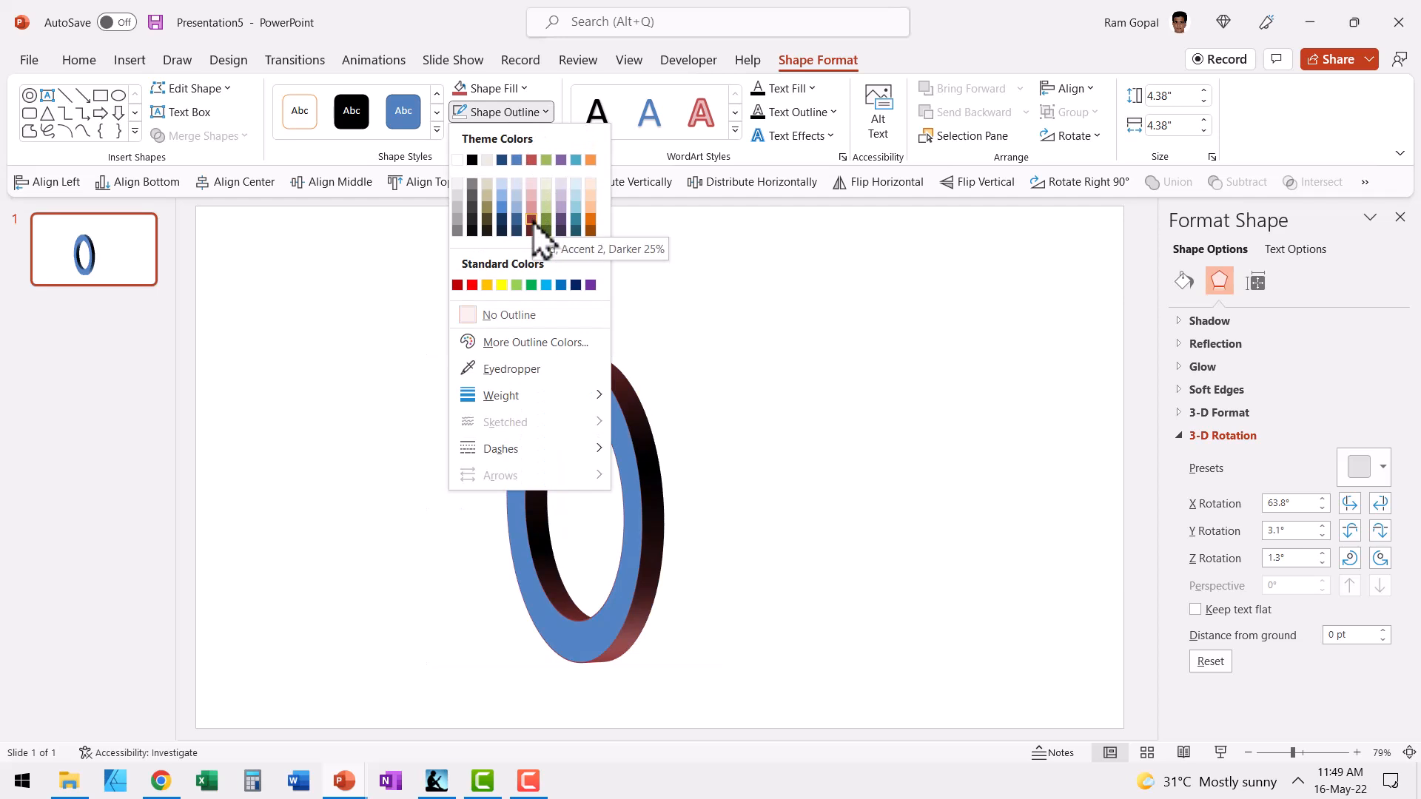
click(530, 221)
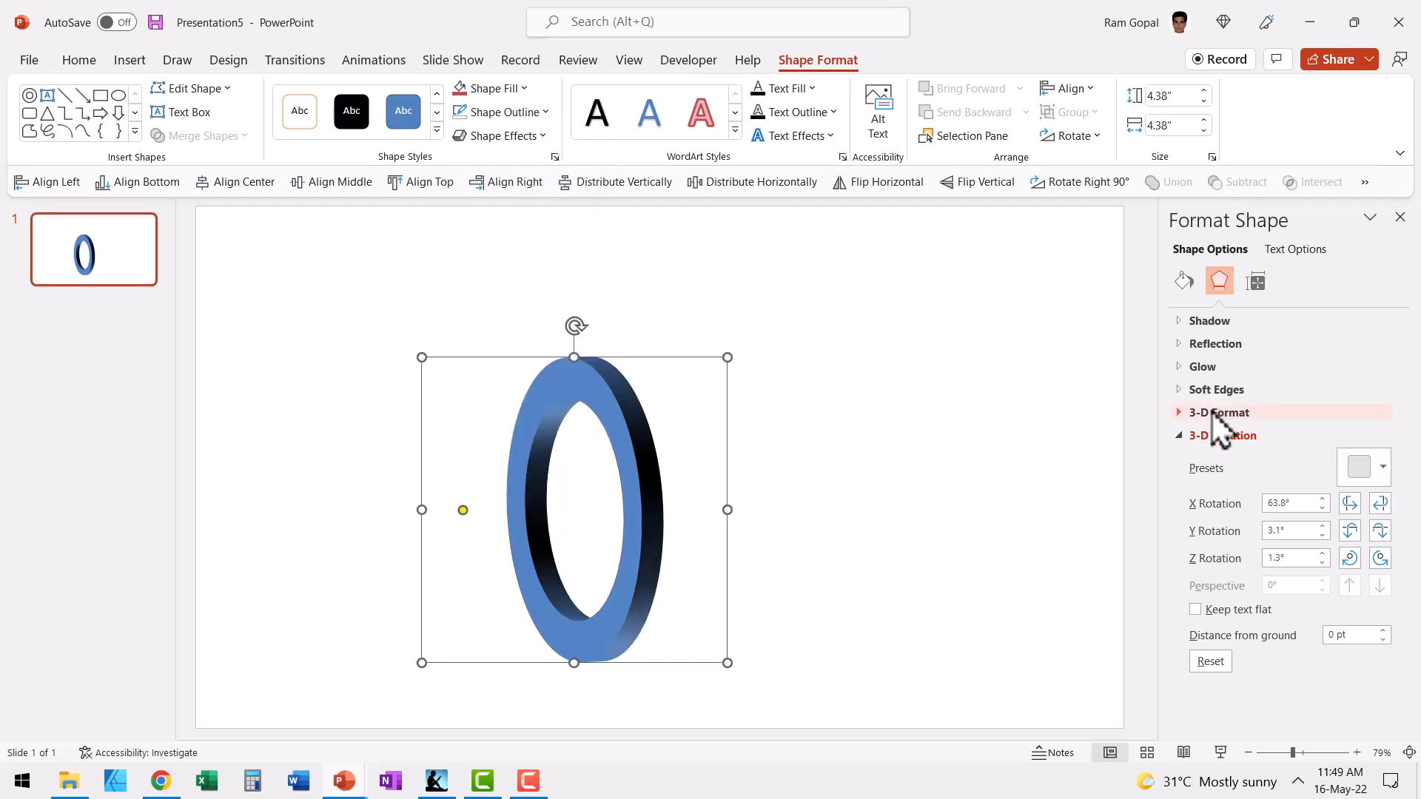
click(1218, 413)
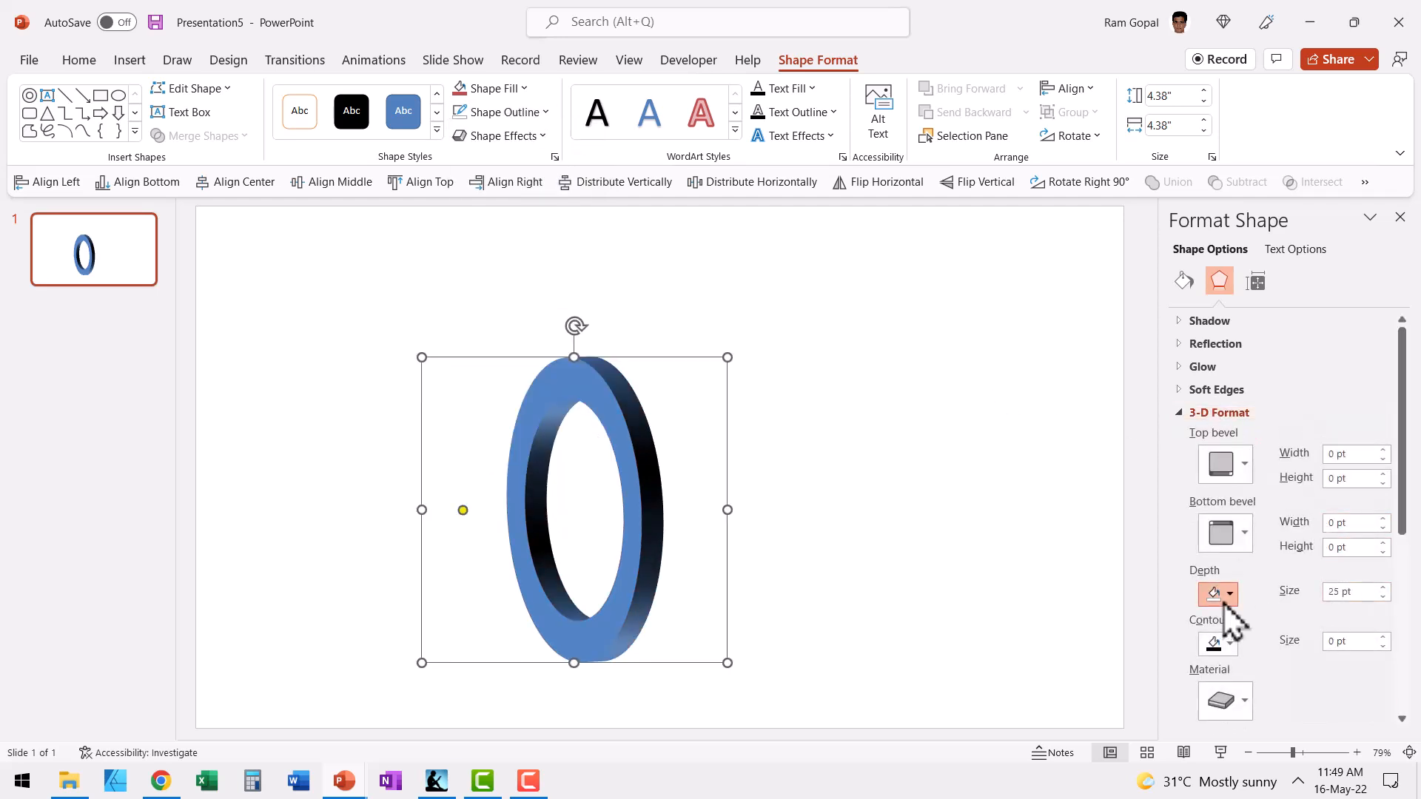
click(1214, 593)
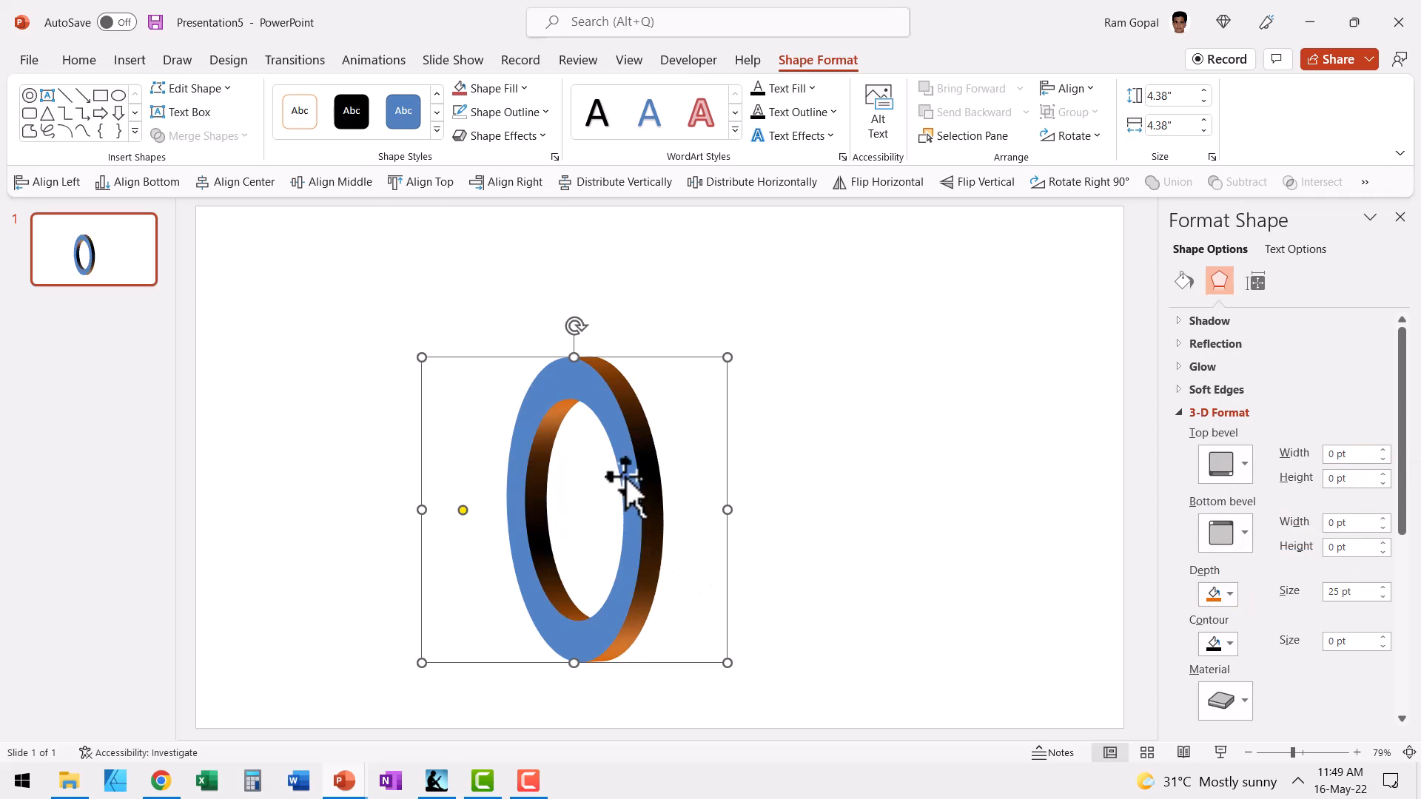
mouse_move(630, 470)
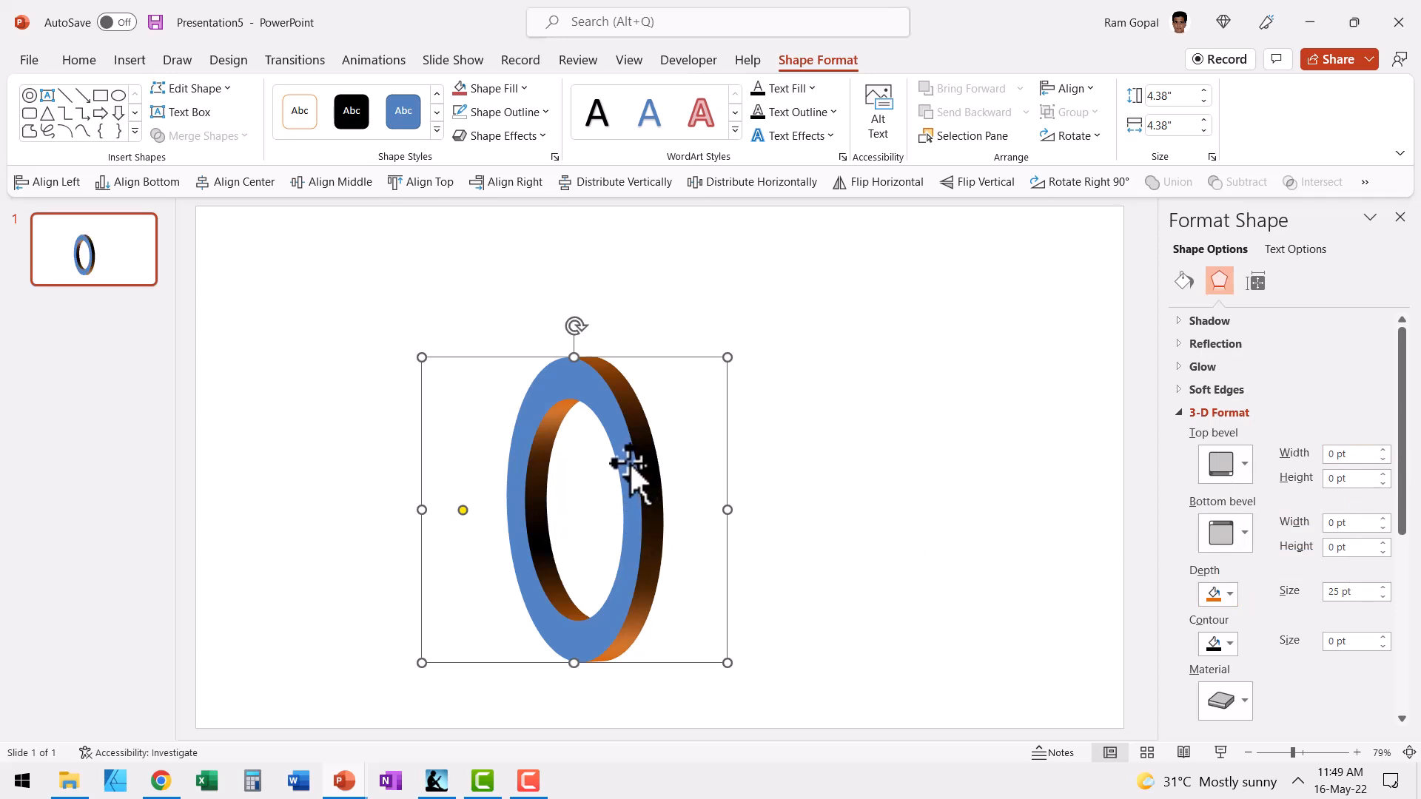
mouse_move(64, 136)
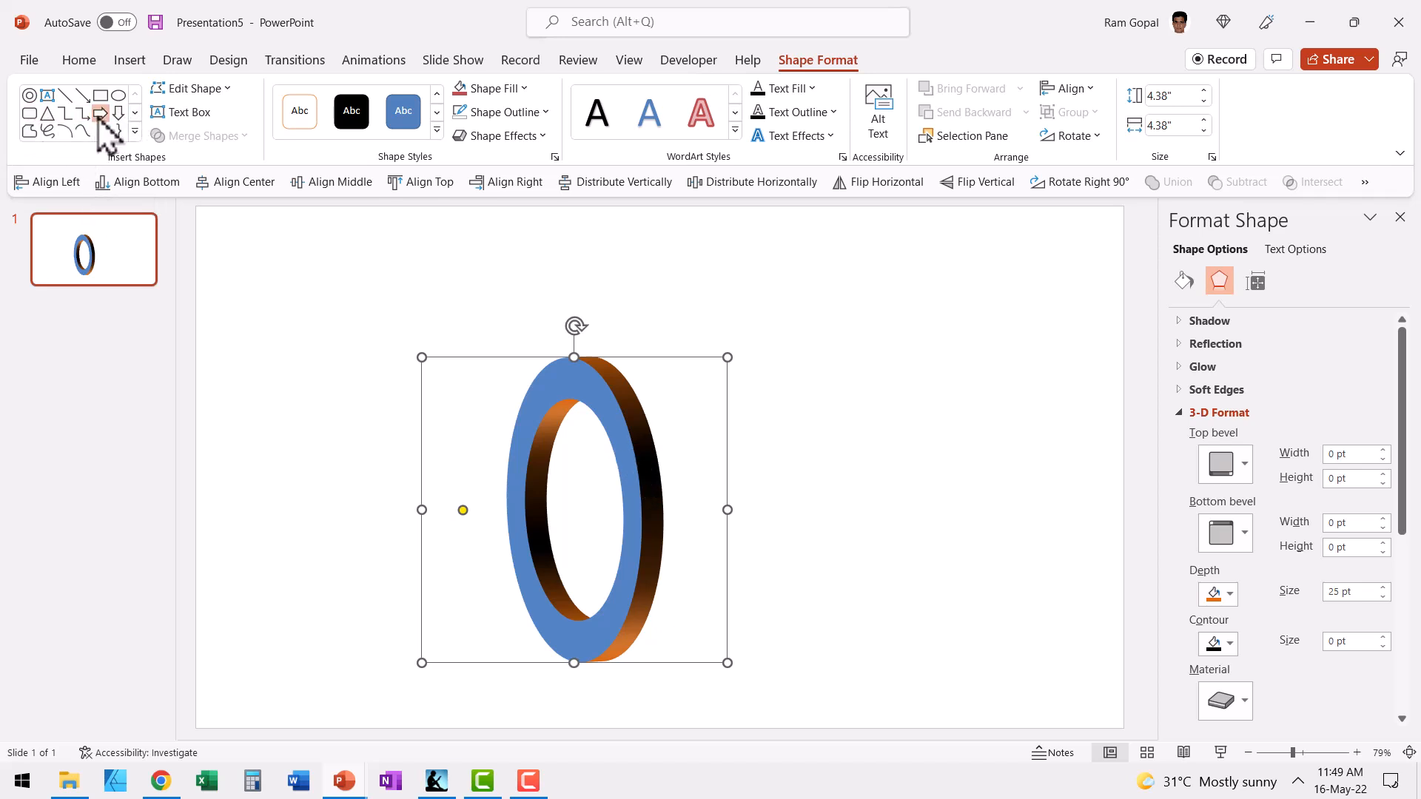
- Draw a wide arrow pointing into the ring and fill it dark olive
drag(209, 512, 666, 512)
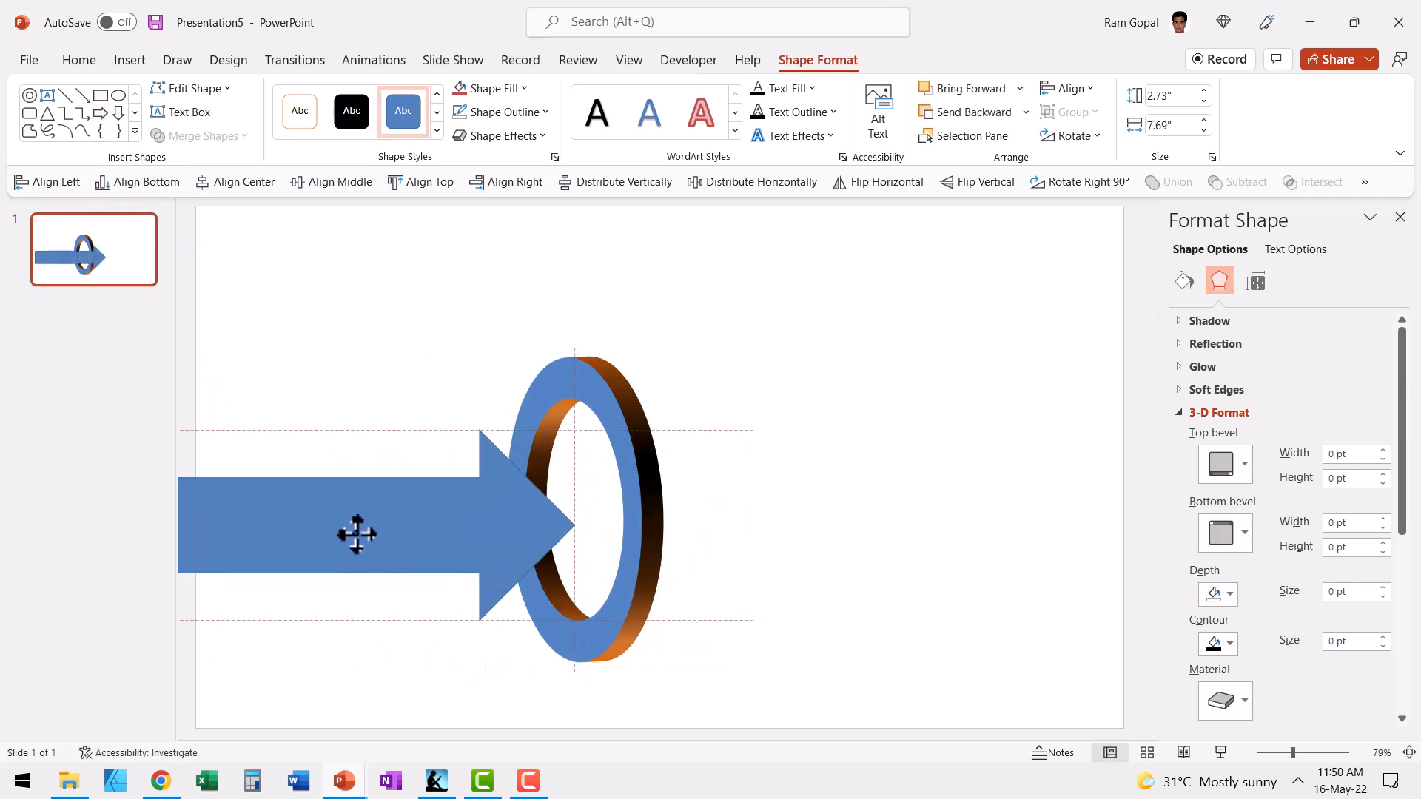
click(488, 87)
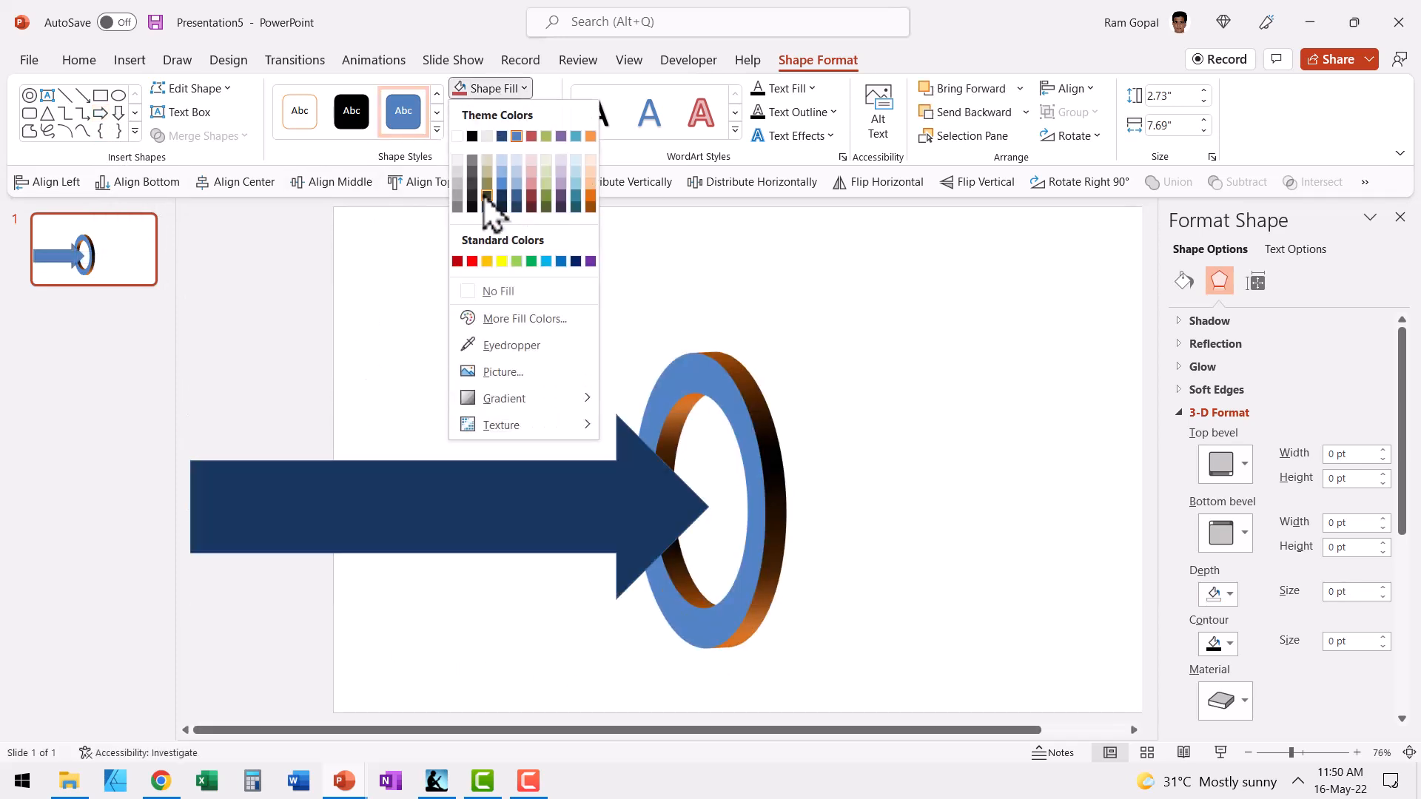
click(487, 196)
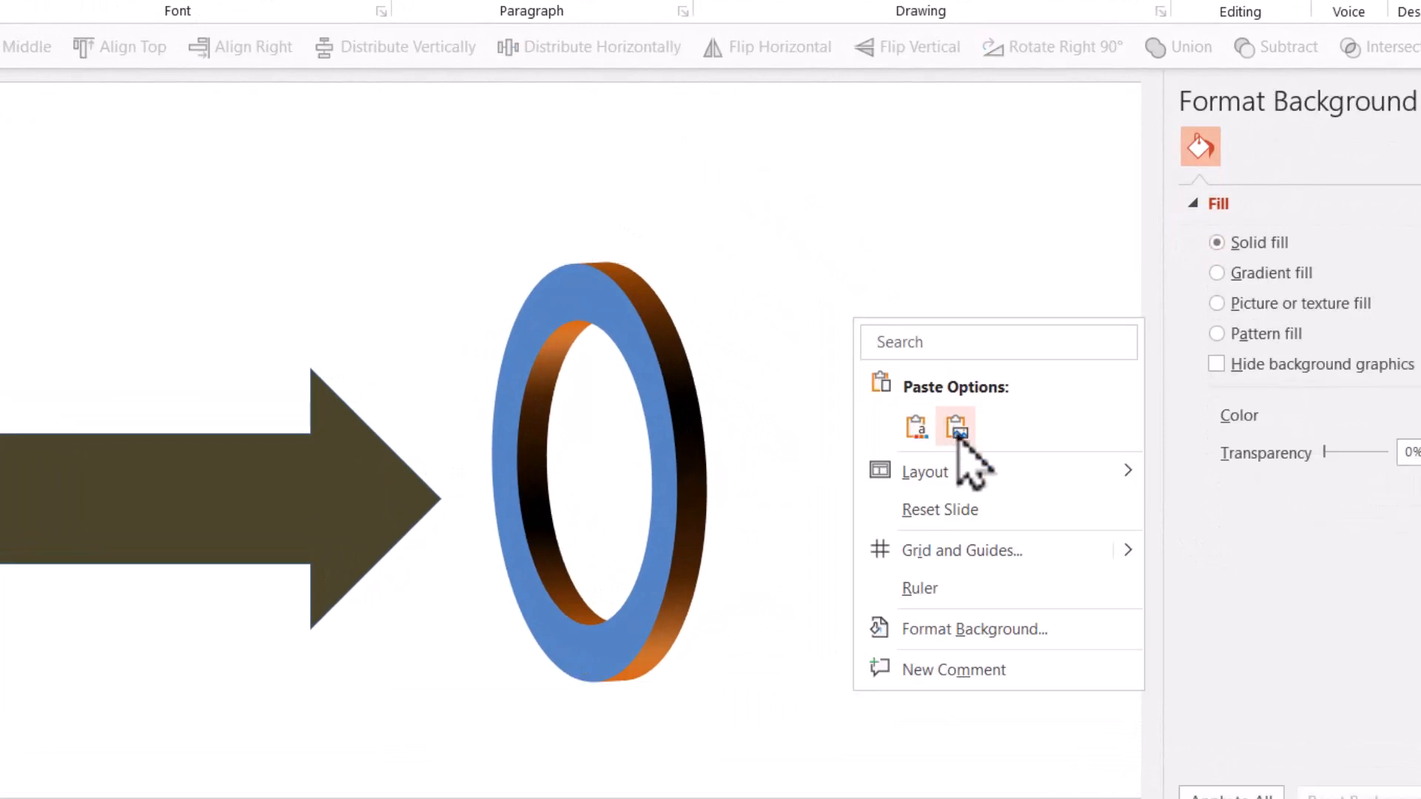
- Paste the copied ring twice as pictures beside the original
click(954, 426)
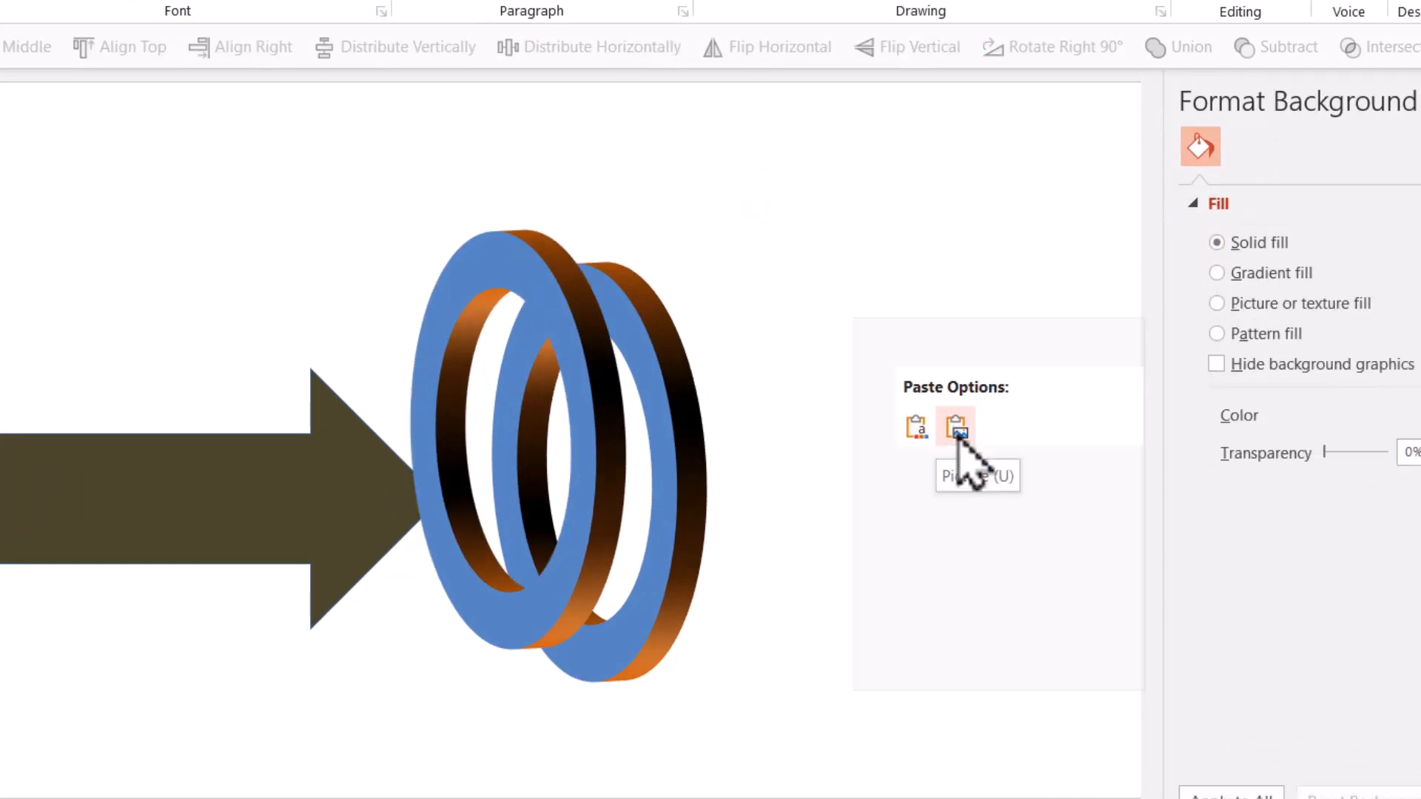
click(956, 426)
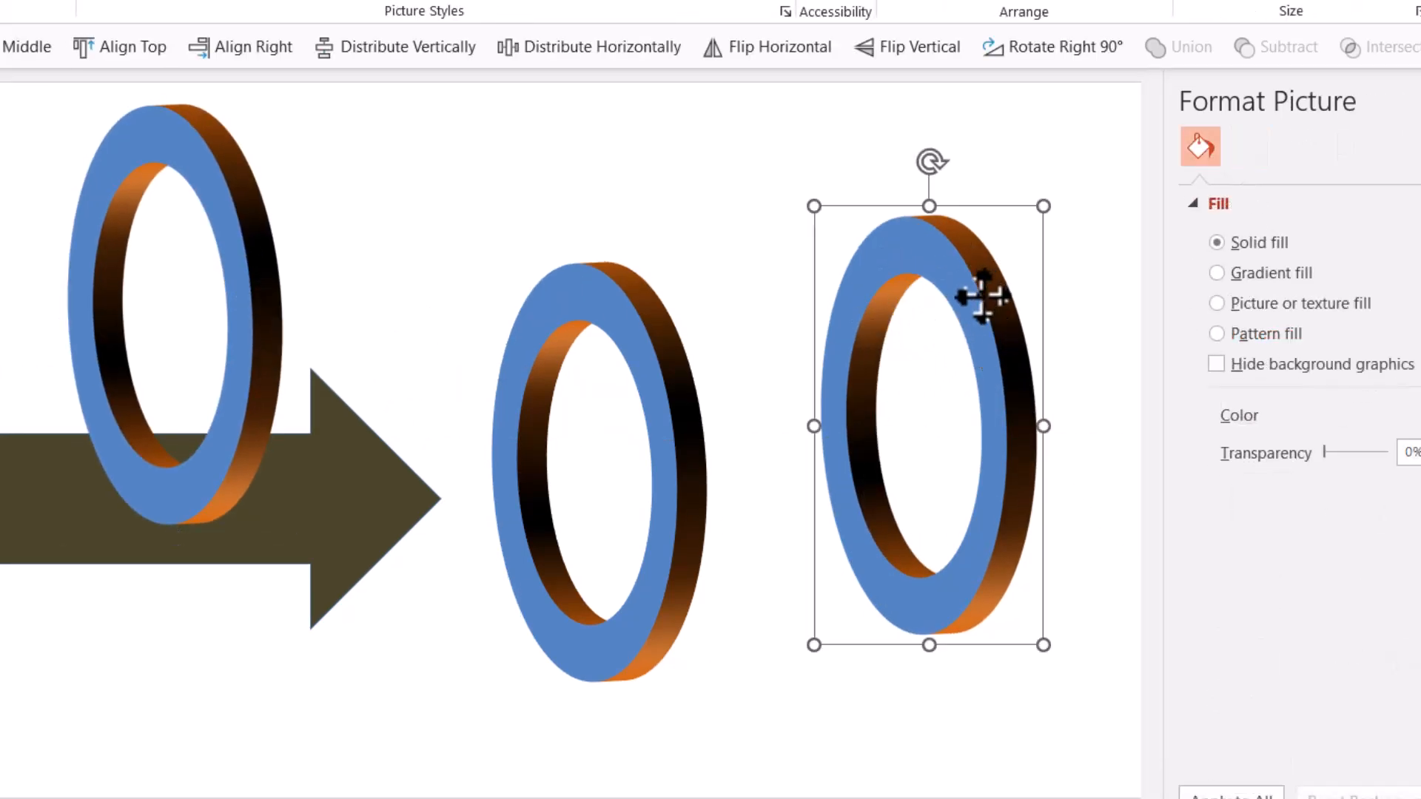
- Crop a pasted ring picture down to half of the ring
click(1169, 315)
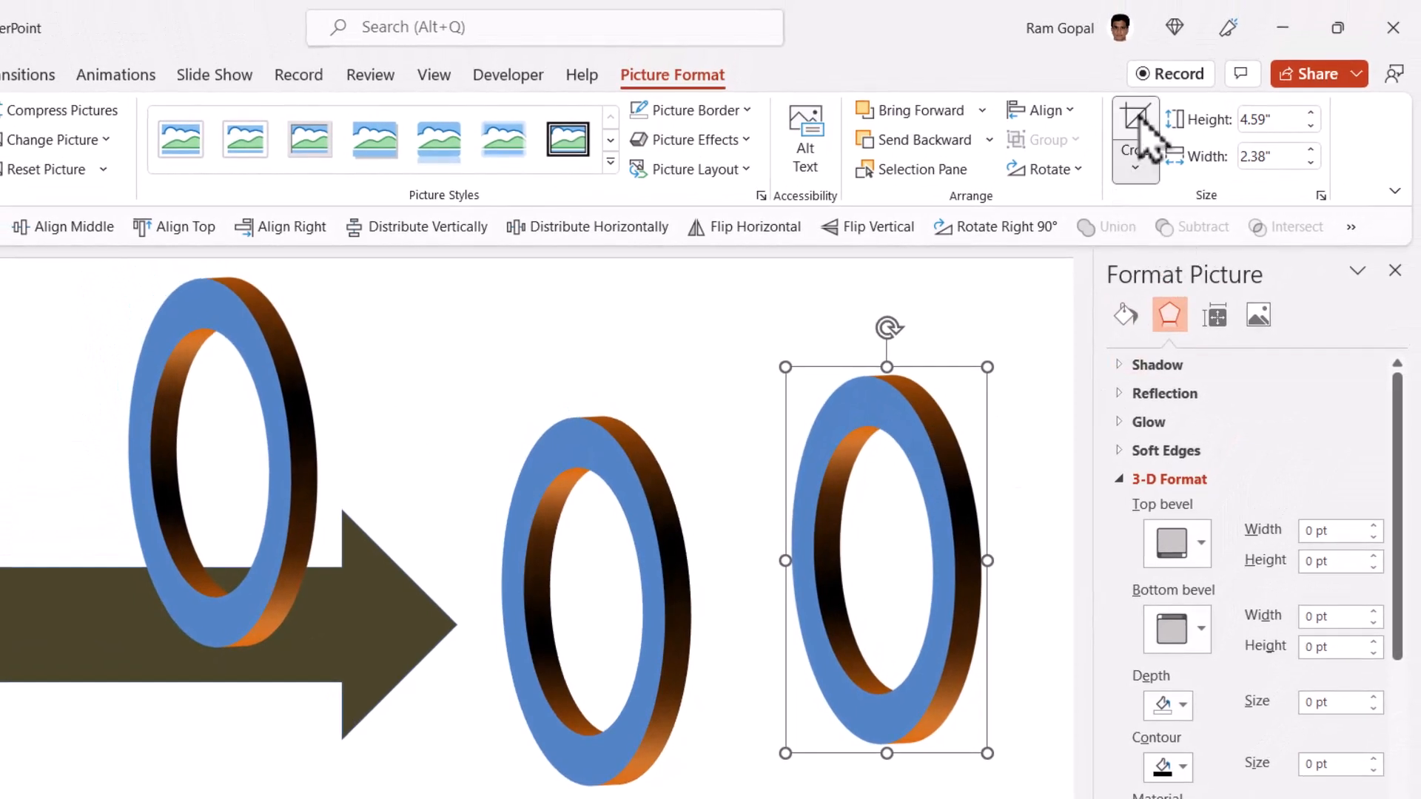
click(1135, 132)
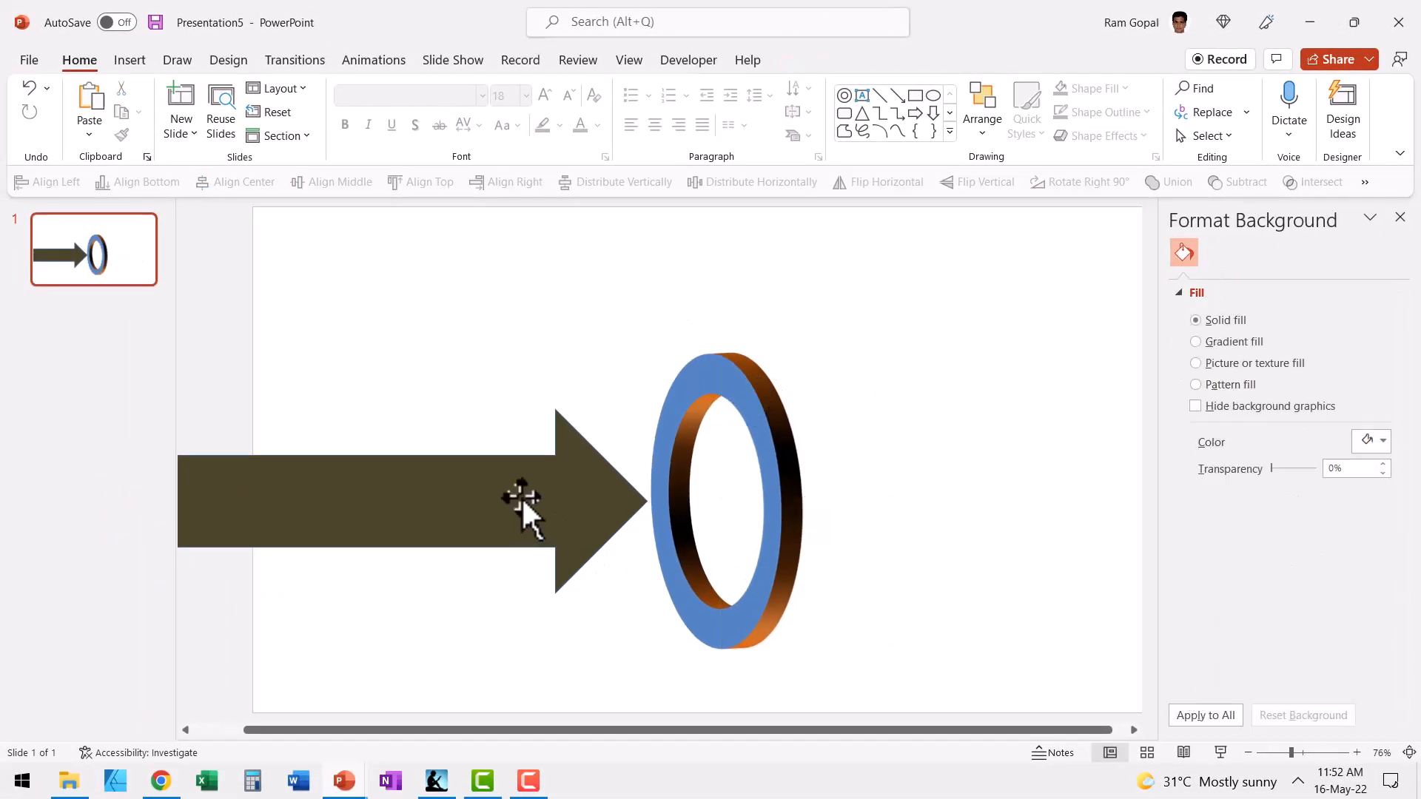
mouse_move(553, 517)
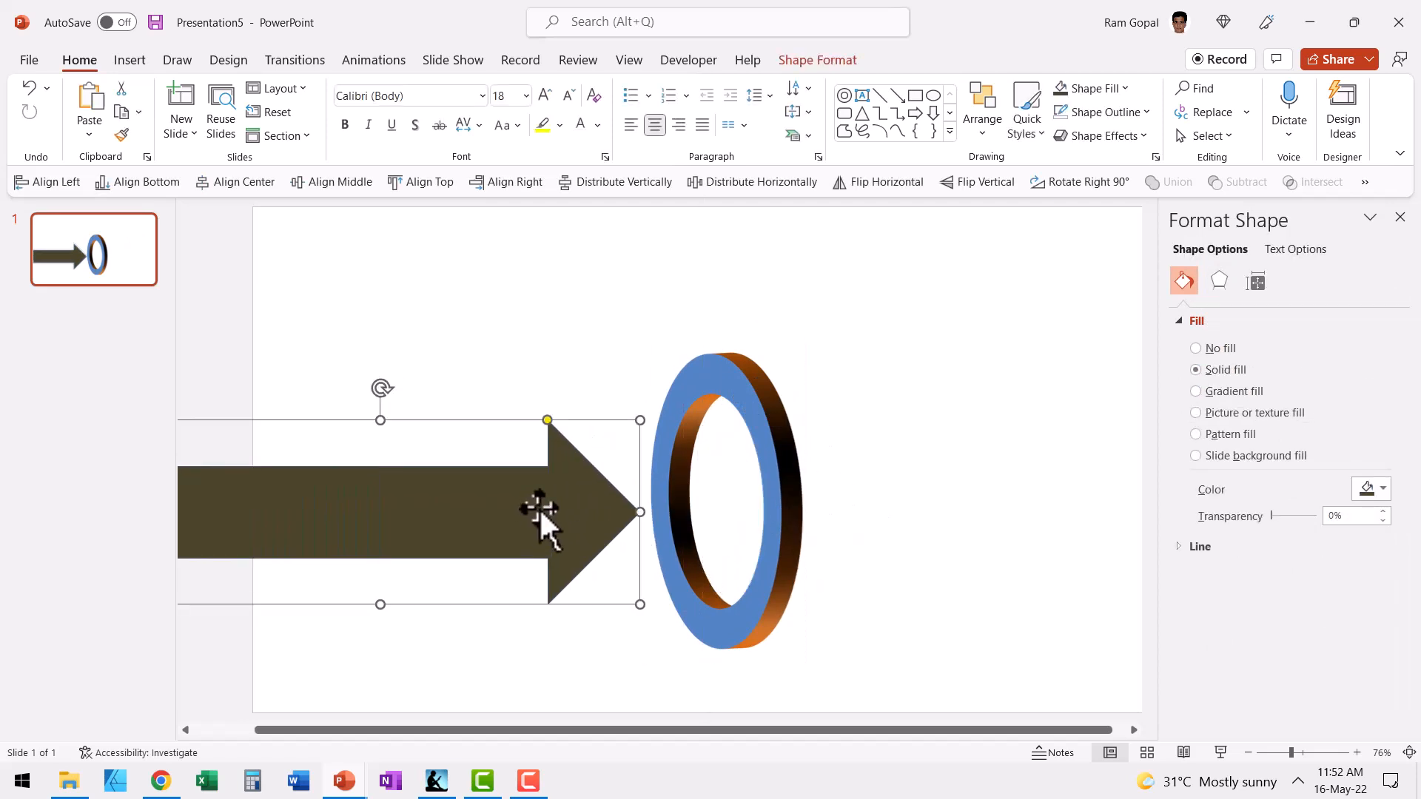
- Send the arrow to back, bring the half-ring picture to front, and slide the arrow through the ring
right_click(539, 507)
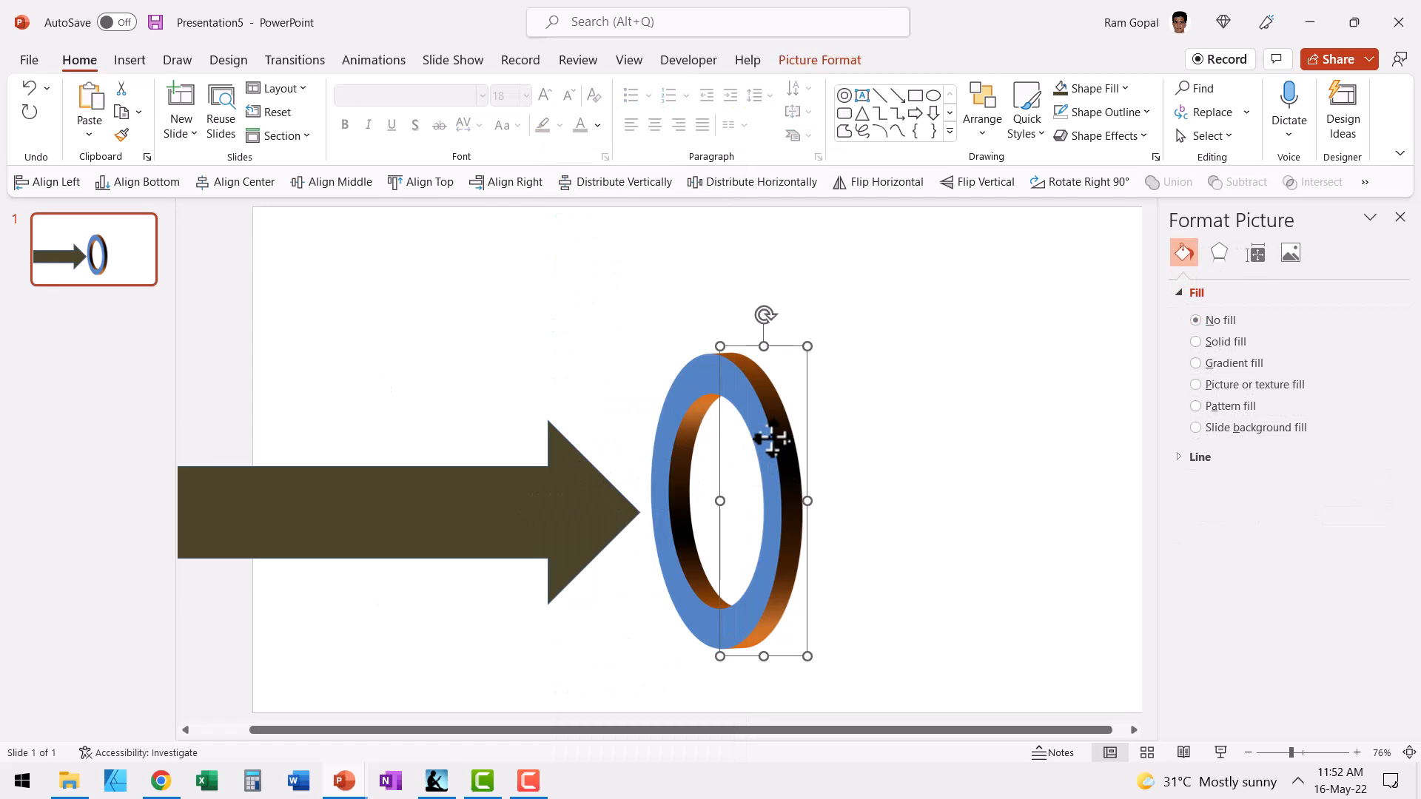
right_click(765, 440)
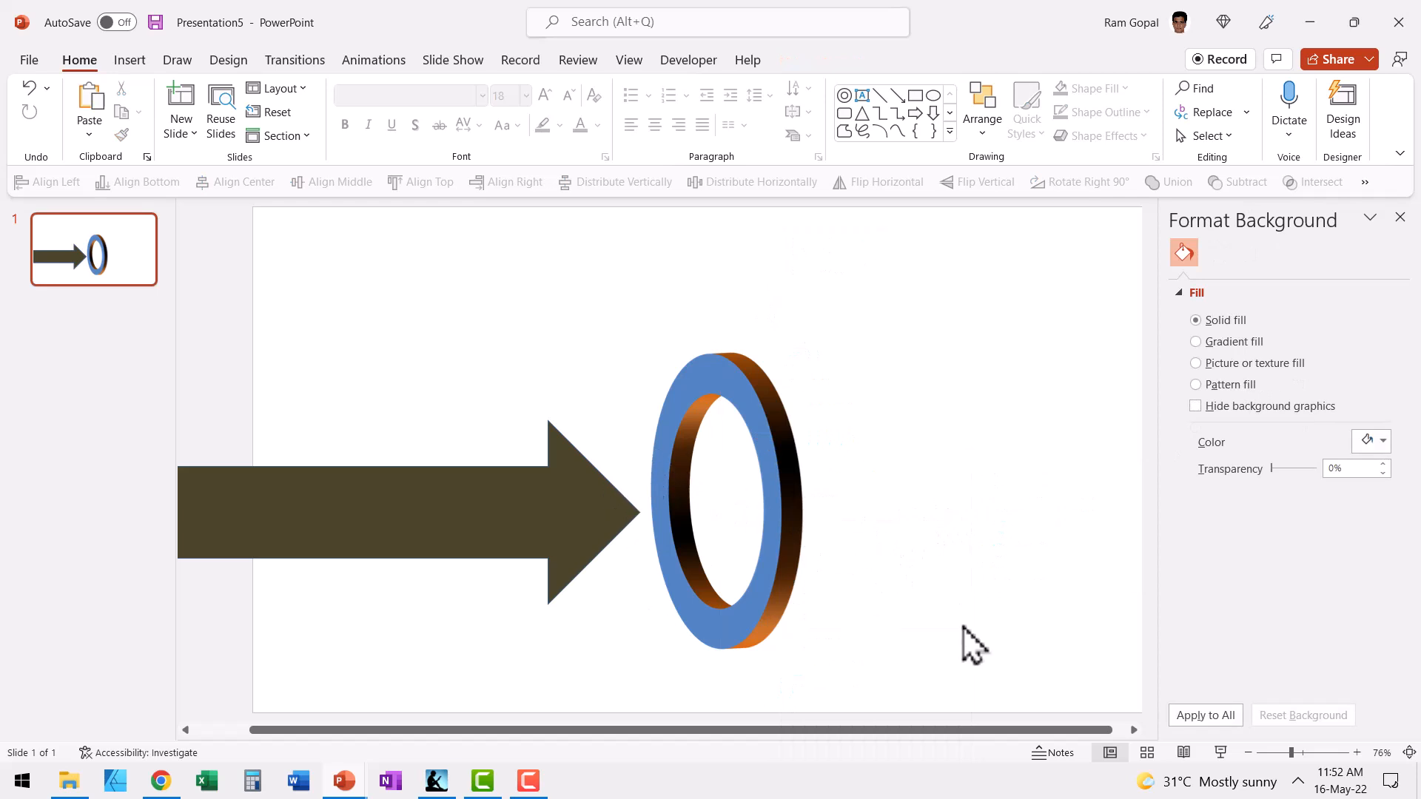
click(720, 499)
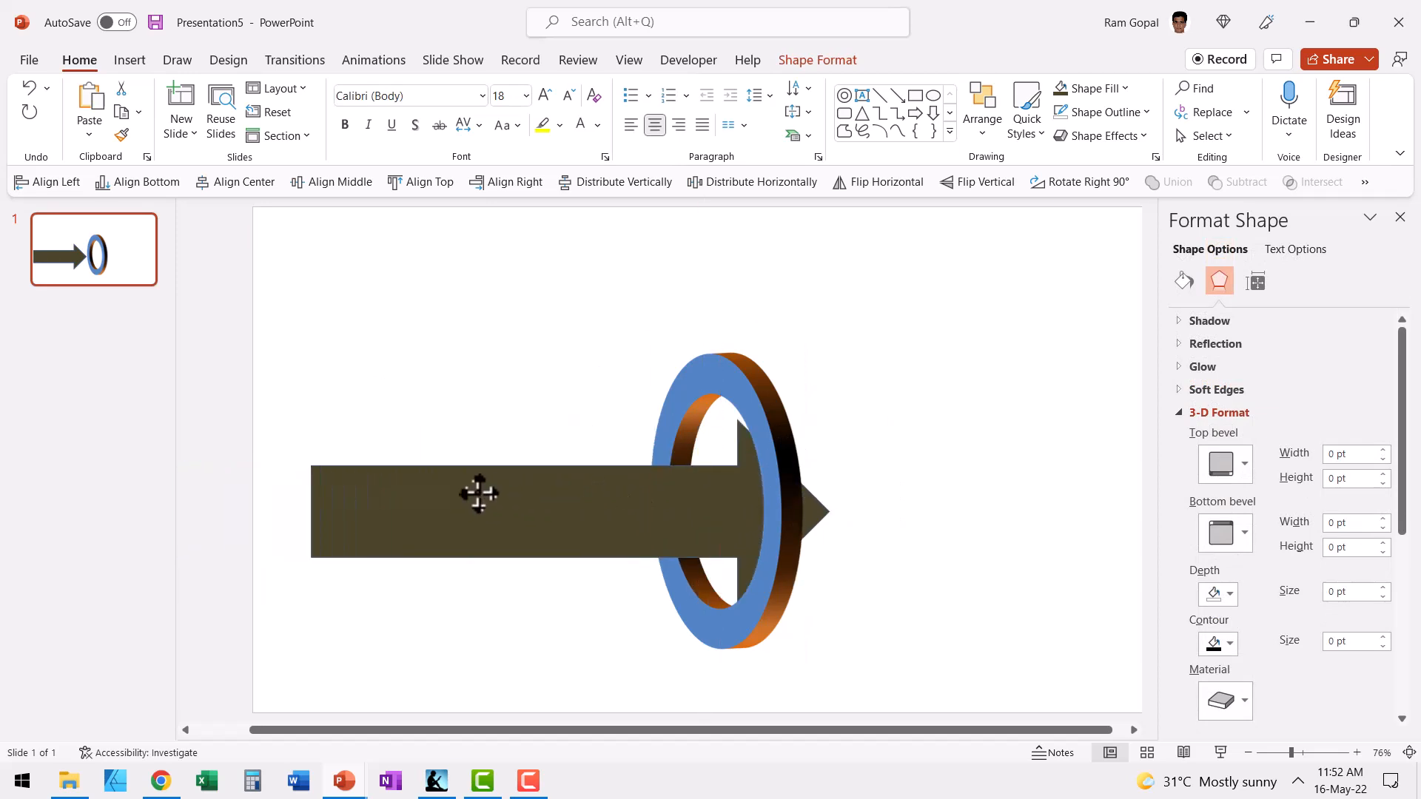
drag(478, 494, 358, 478)
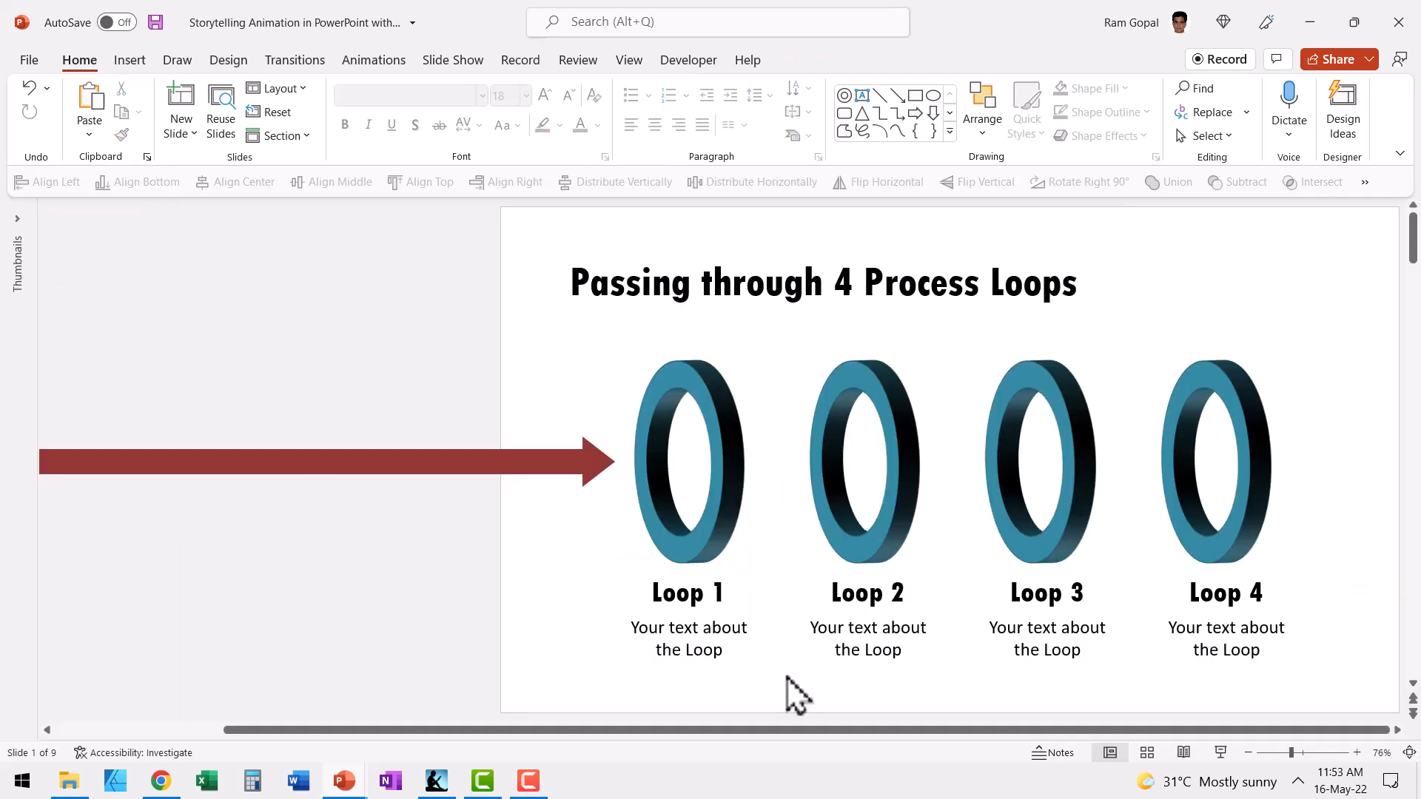
mouse_move(717, 453)
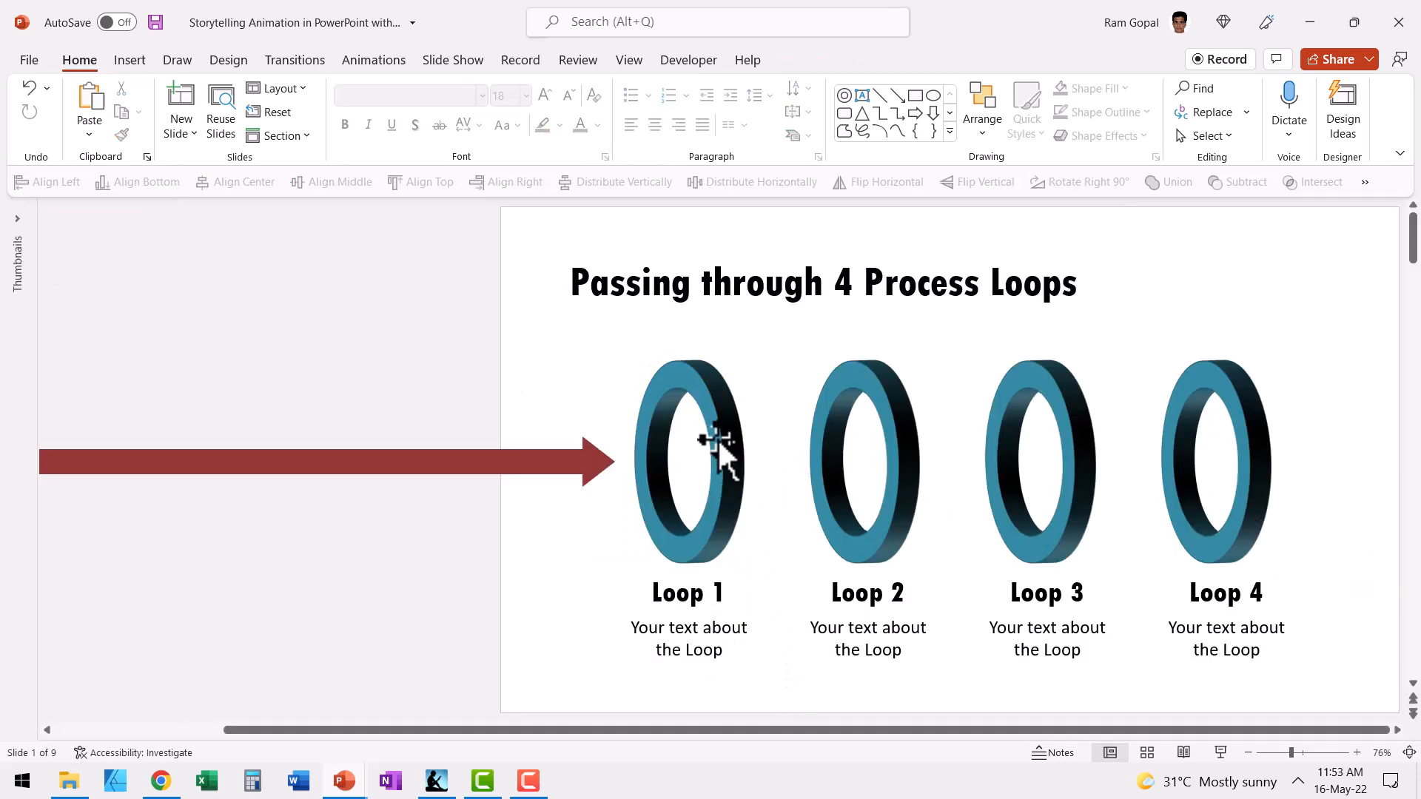
- Select the template's red arrow and show its animation sequence in the Animation Pane
click(1046, 461)
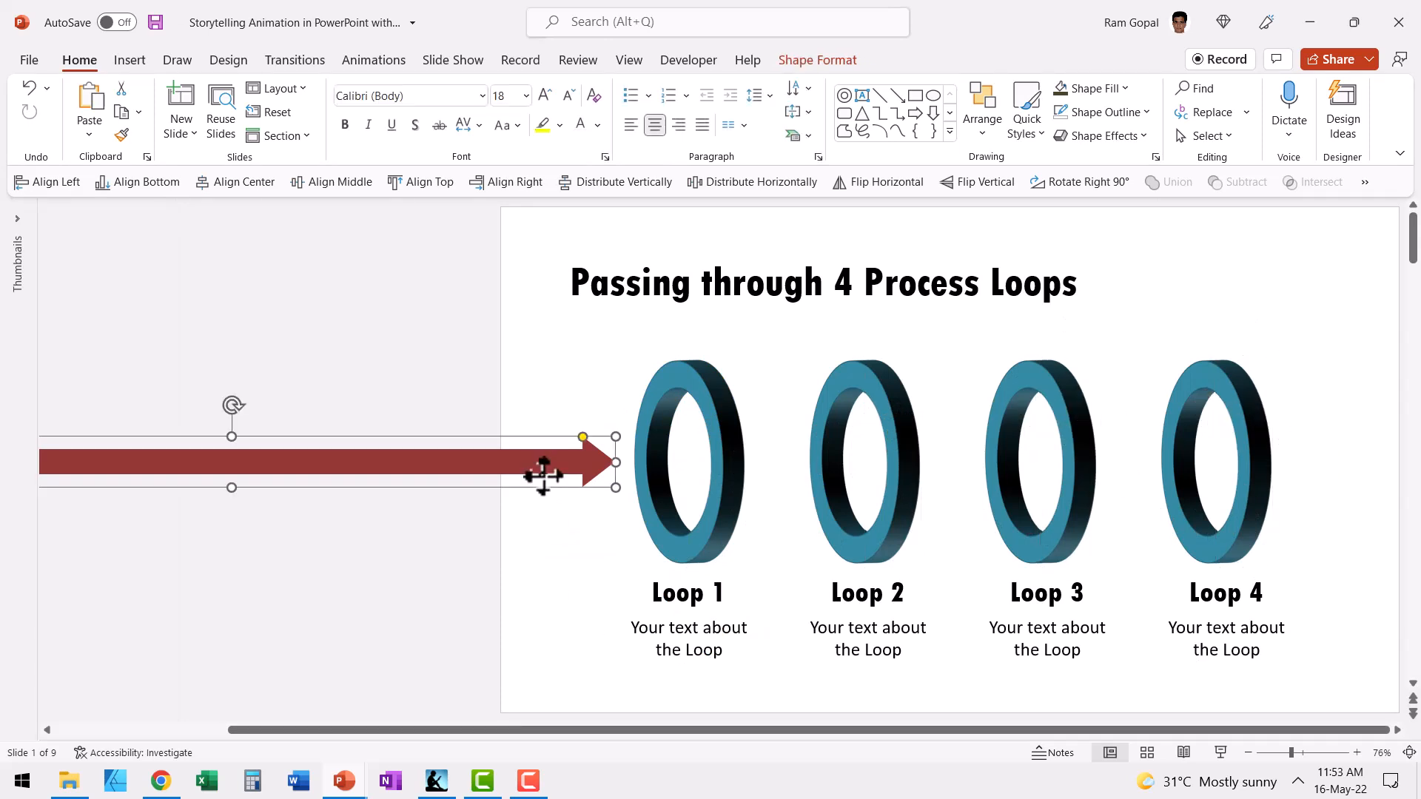
mouse_move(507, 479)
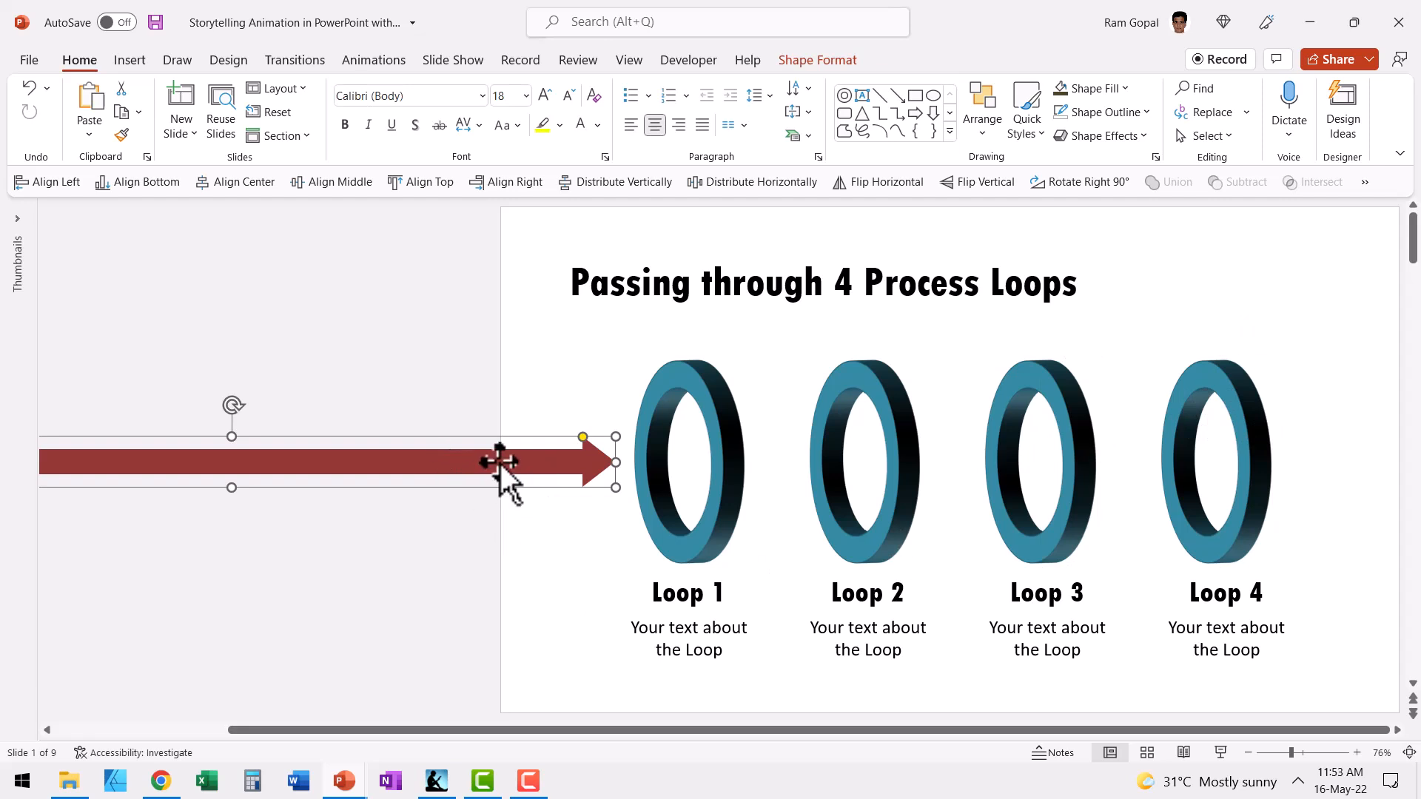
mouse_move(1104, 499)
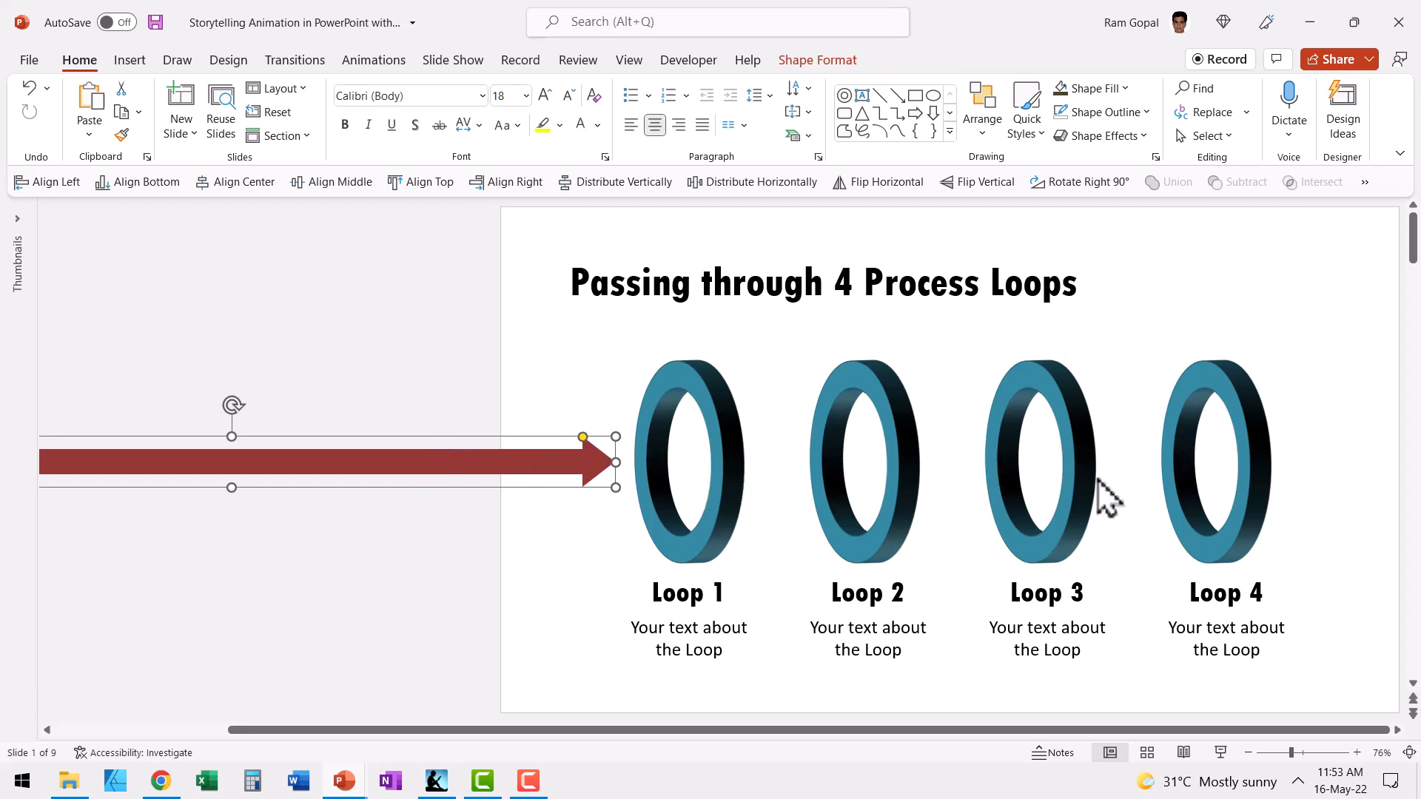
mouse_move(1338, 471)
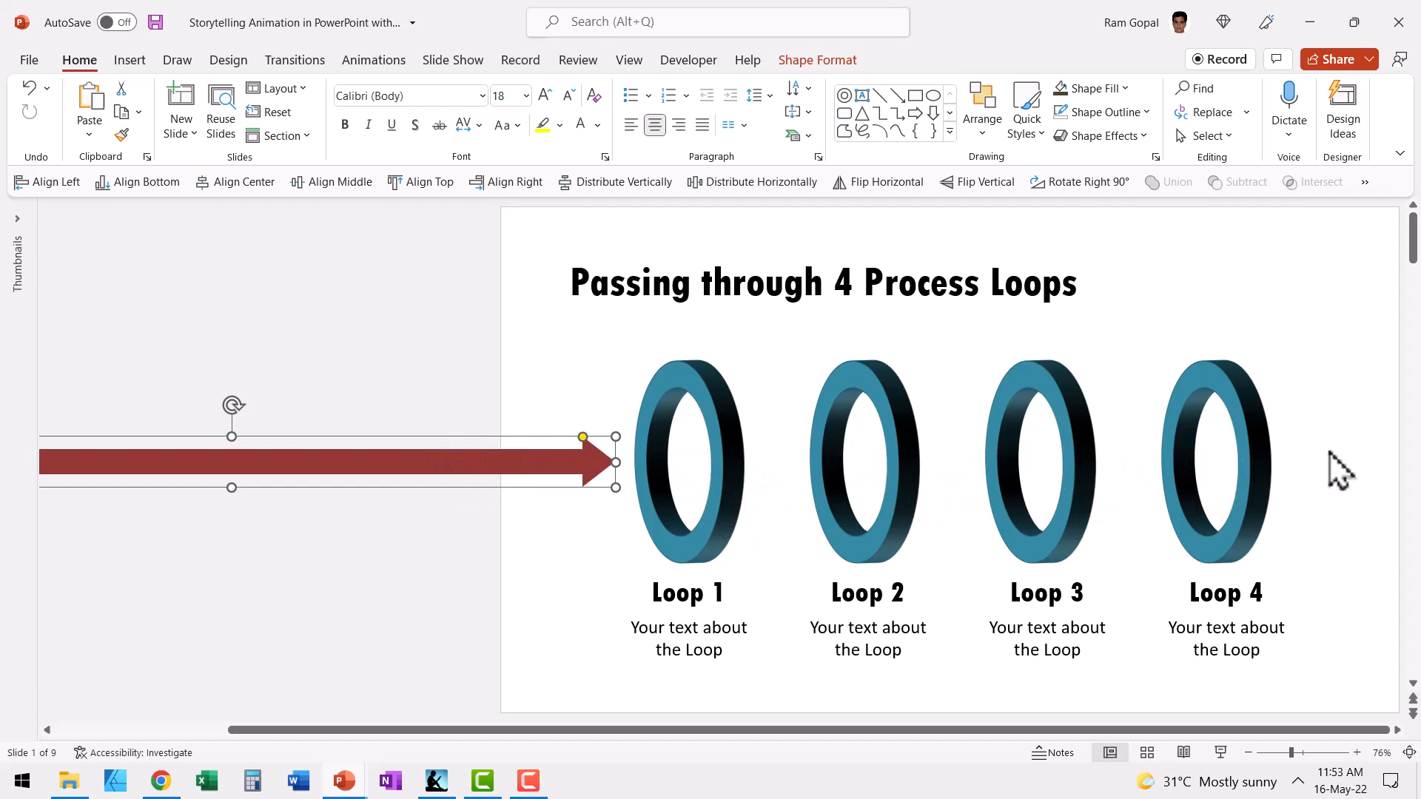
click(372, 60)
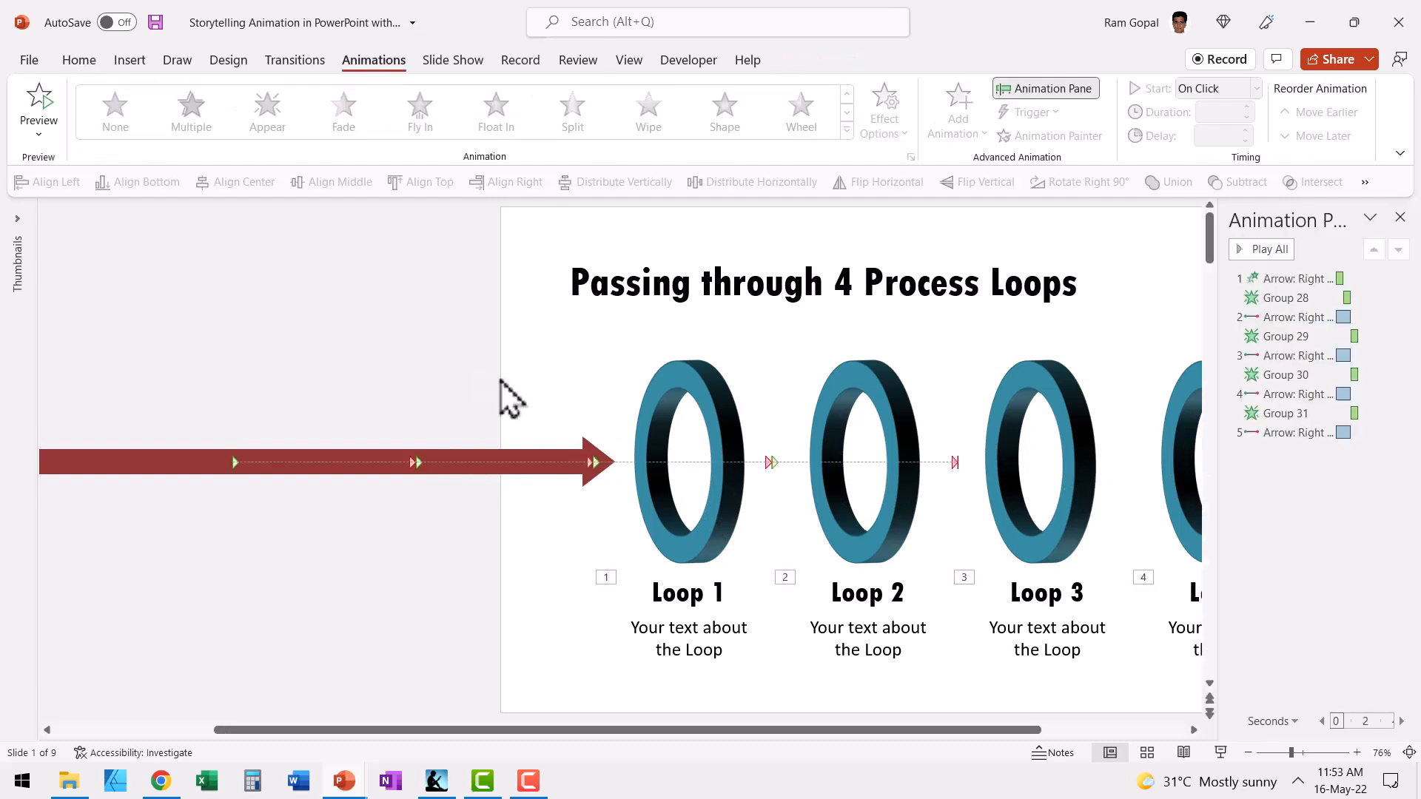
mouse_move(712, 589)
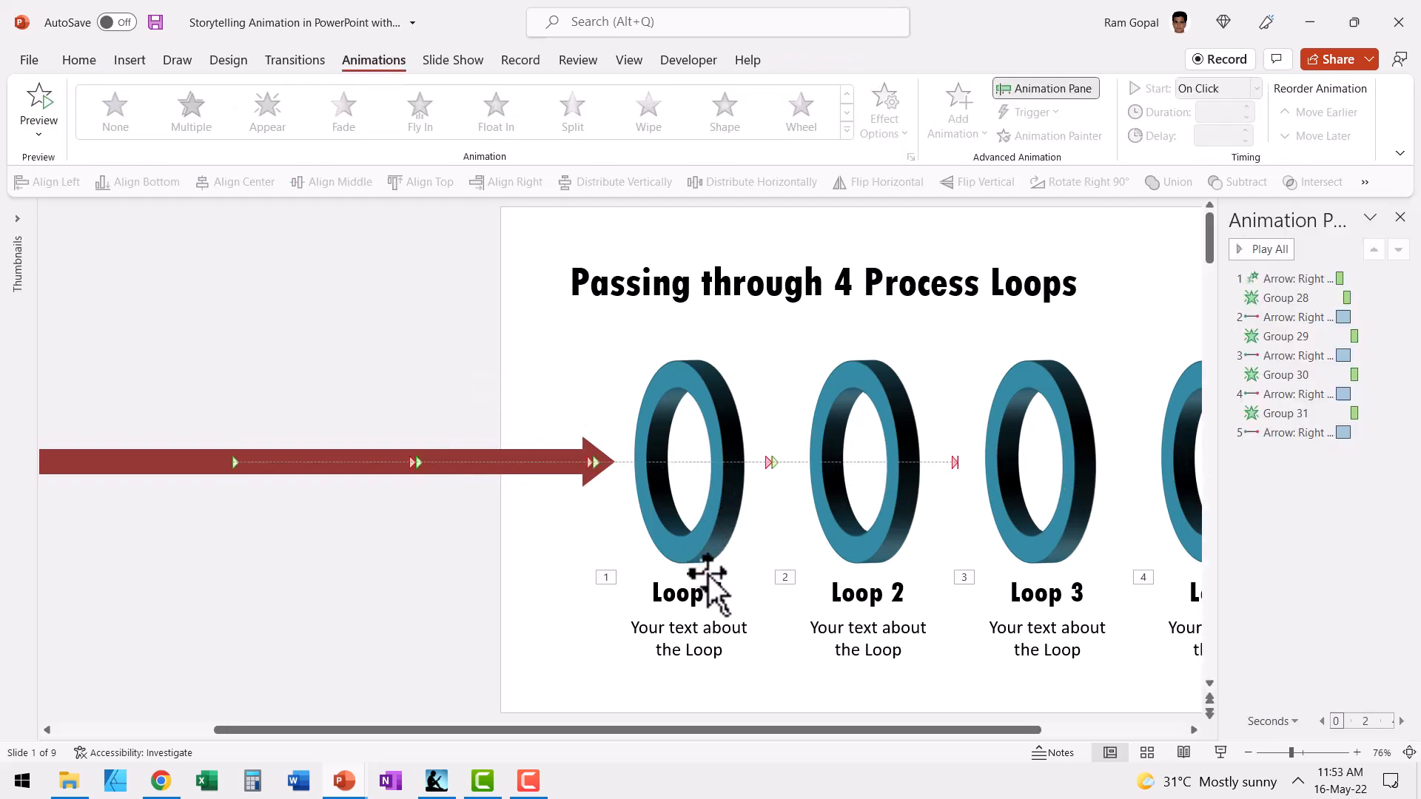
click(1298, 432)
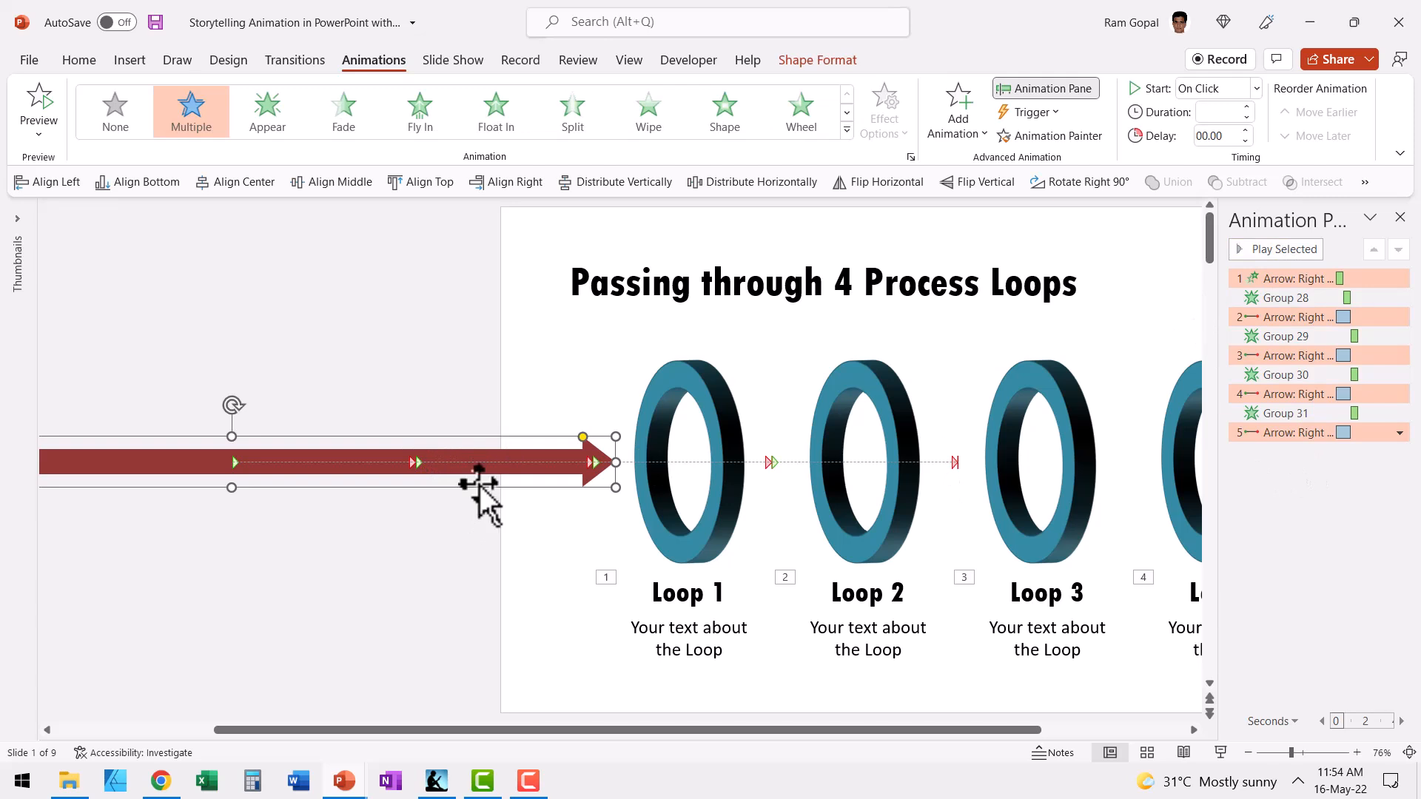
mouse_move(725, 679)
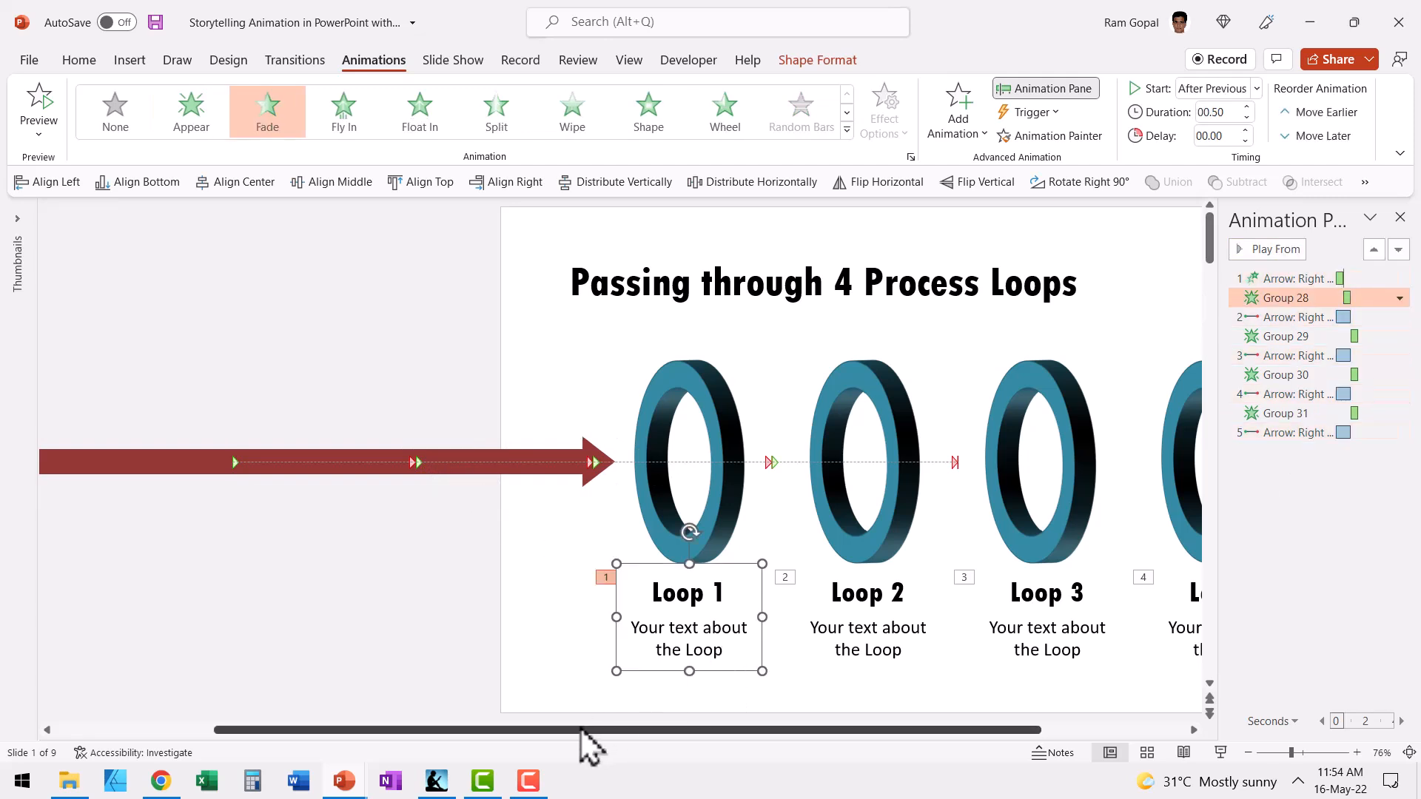
mouse_move(532, 467)
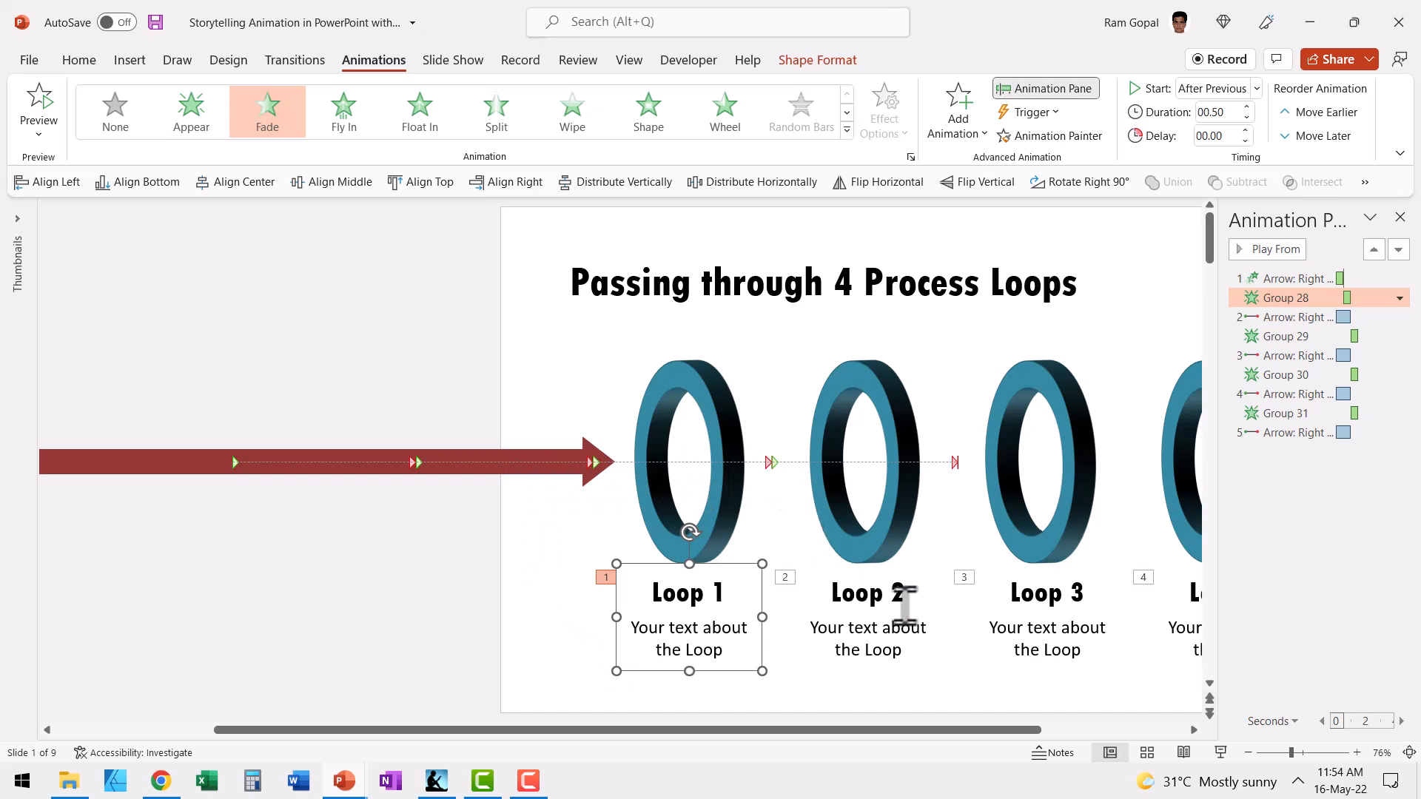
click(867, 592)
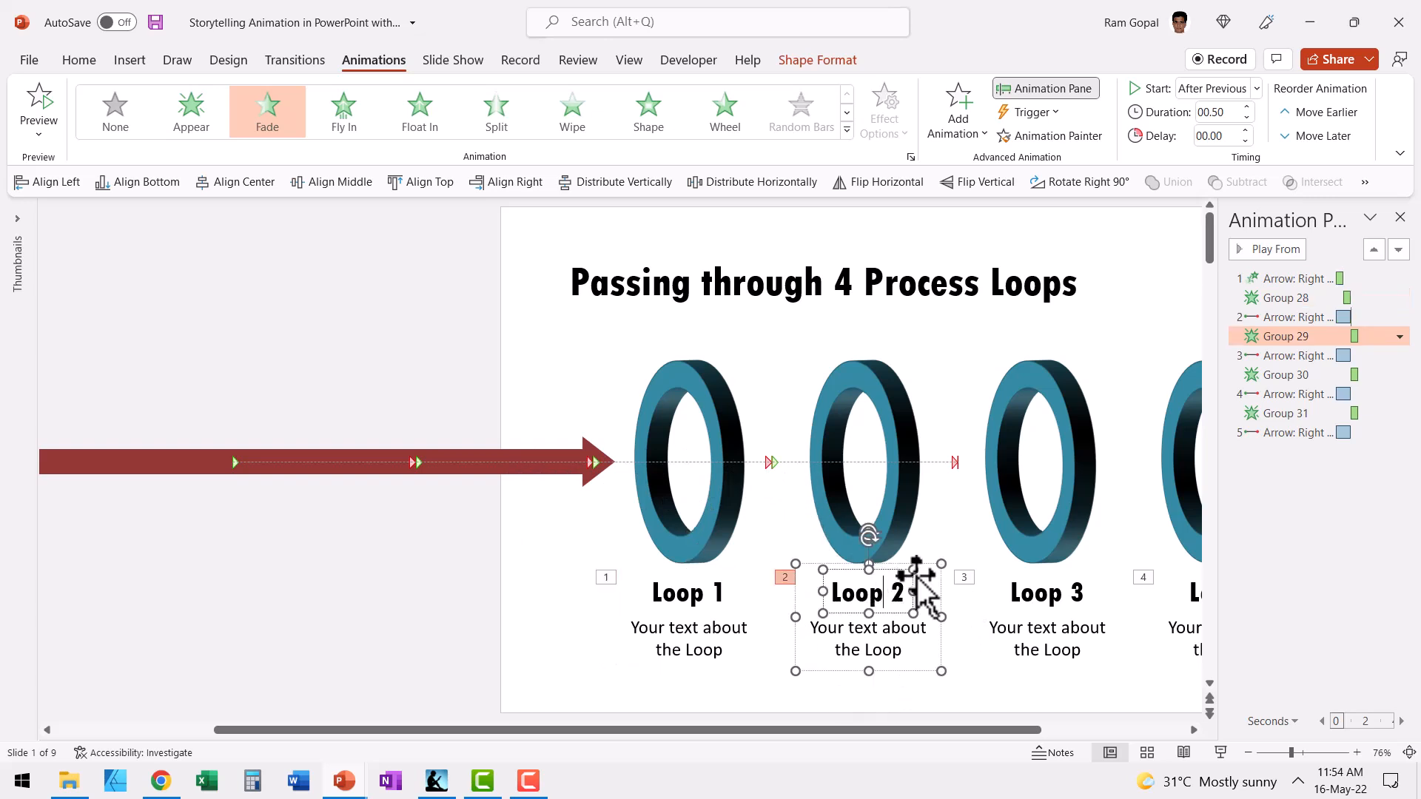
mouse_move(530, 558)
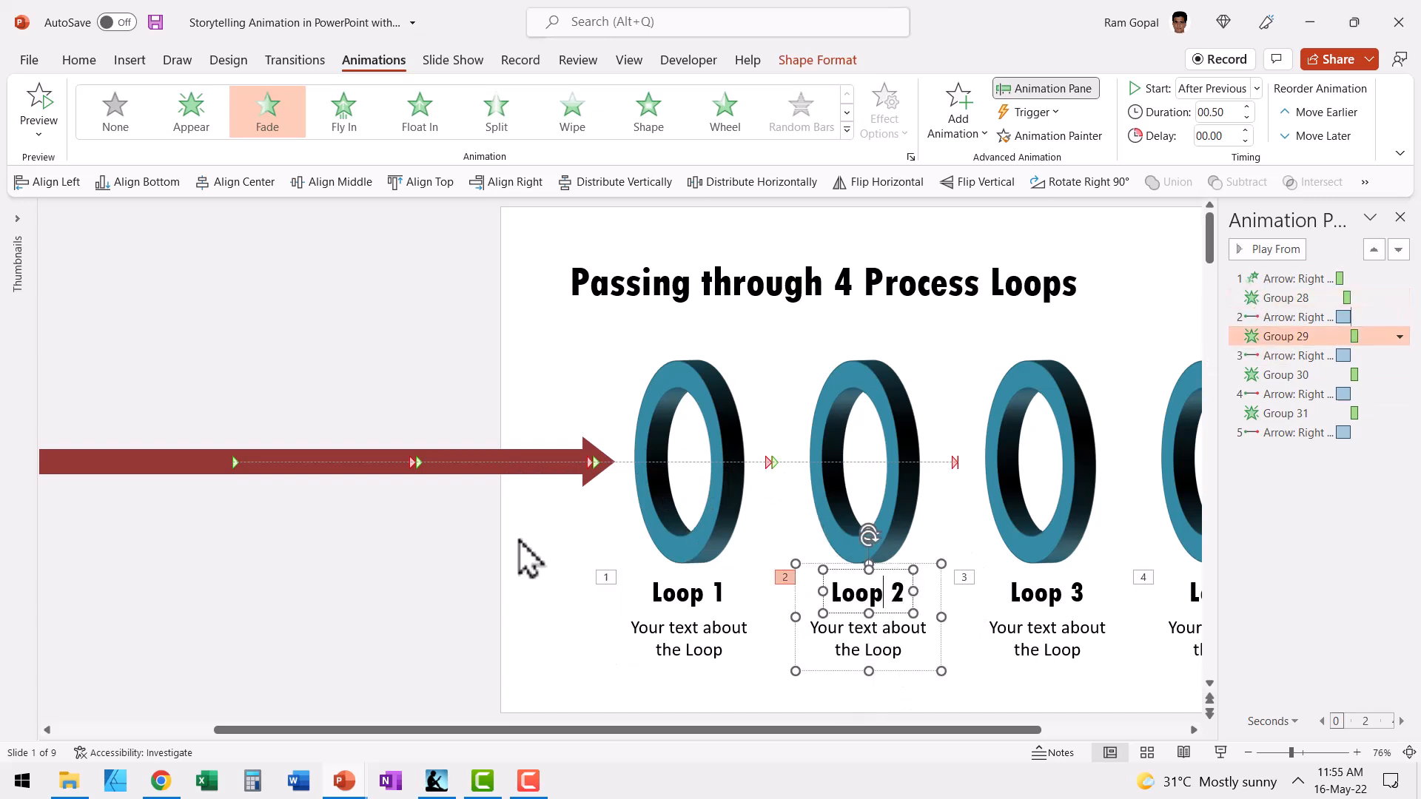
mouse_move(774, 475)
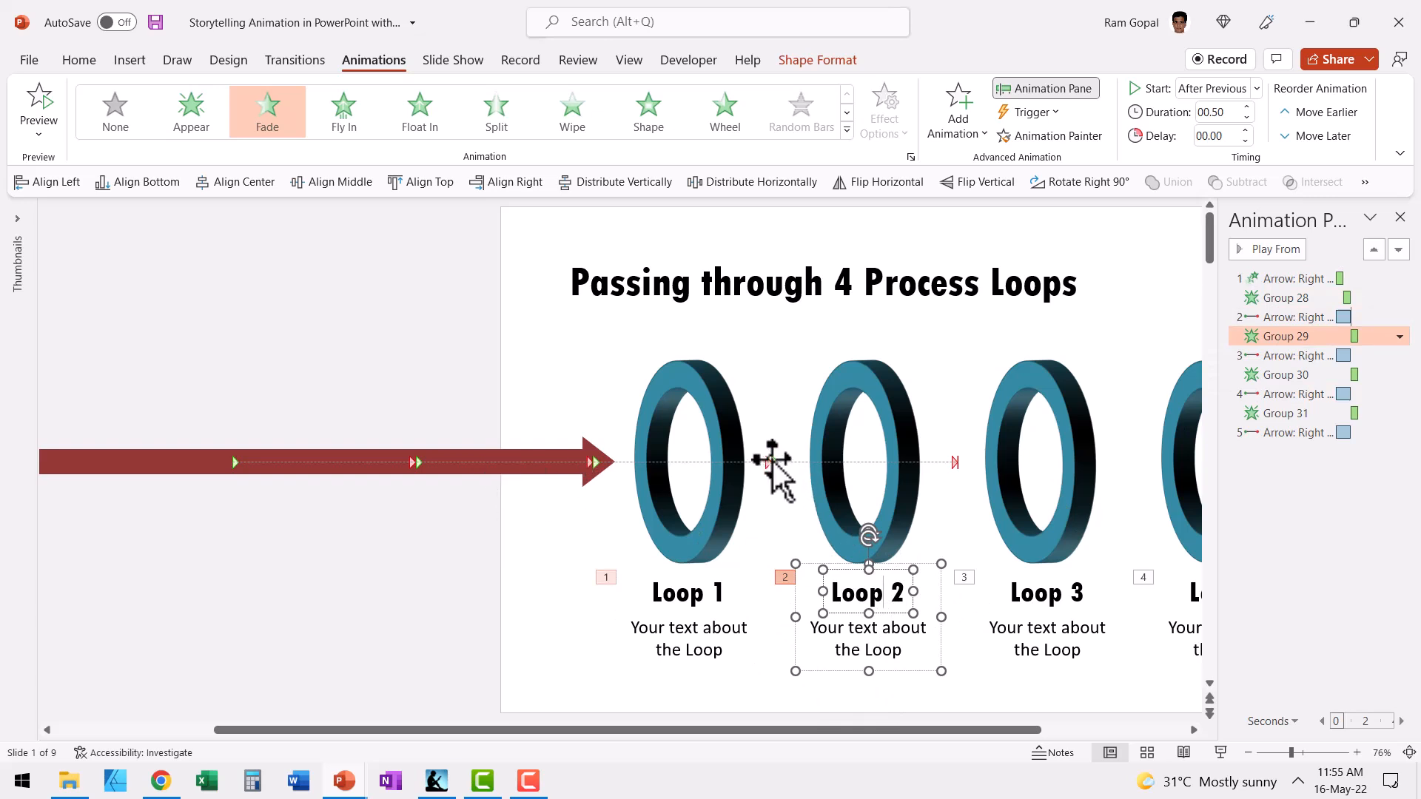
mouse_move(1064, 658)
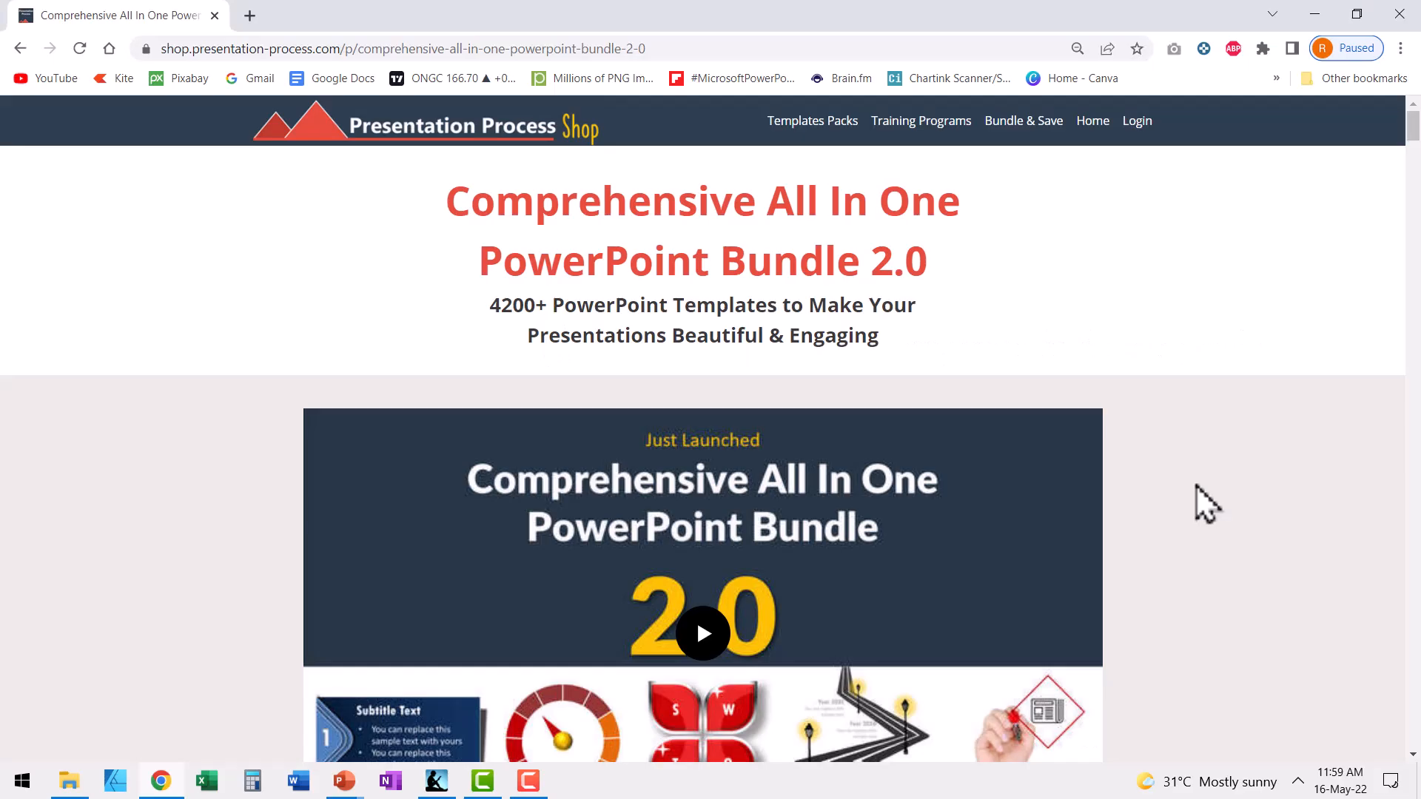
mouse_move(594, 312)
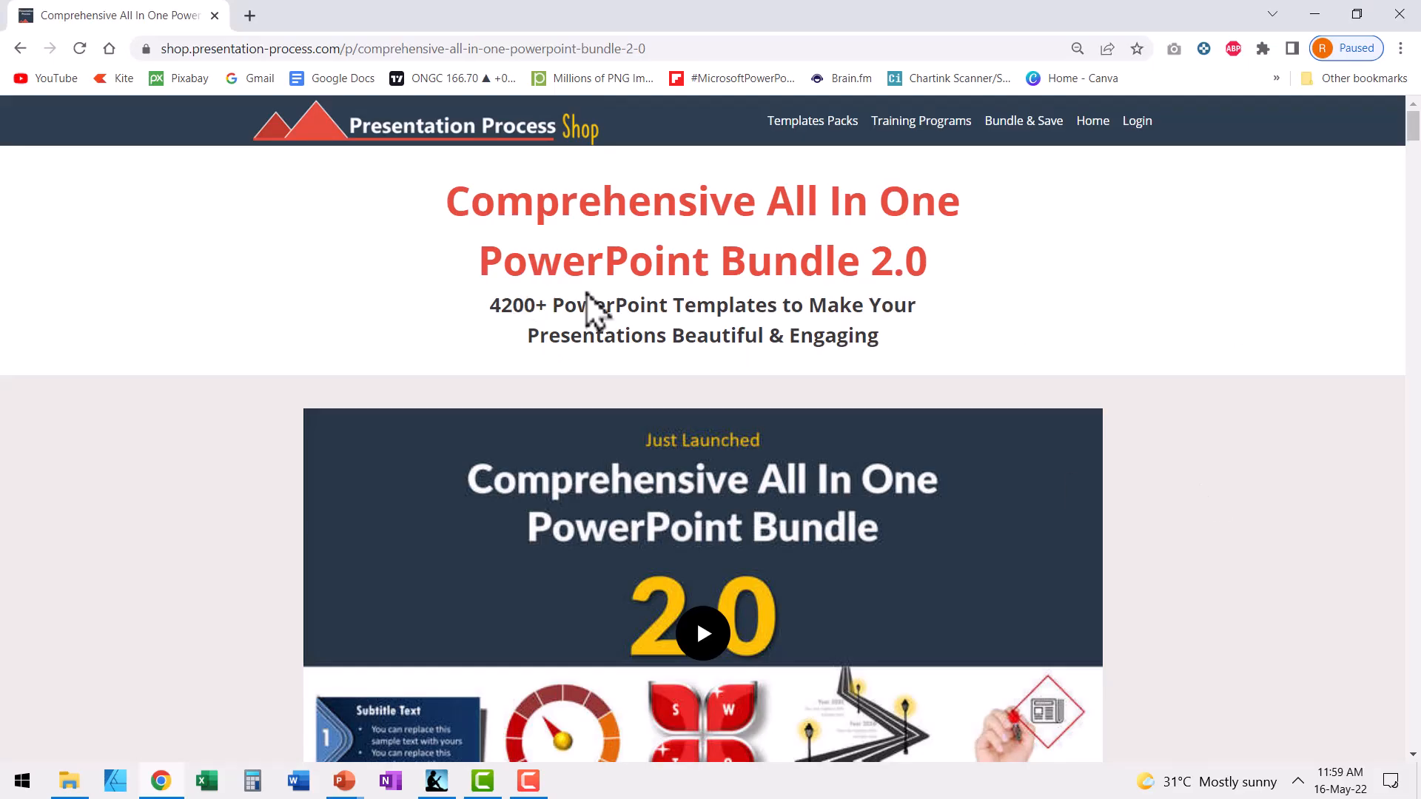